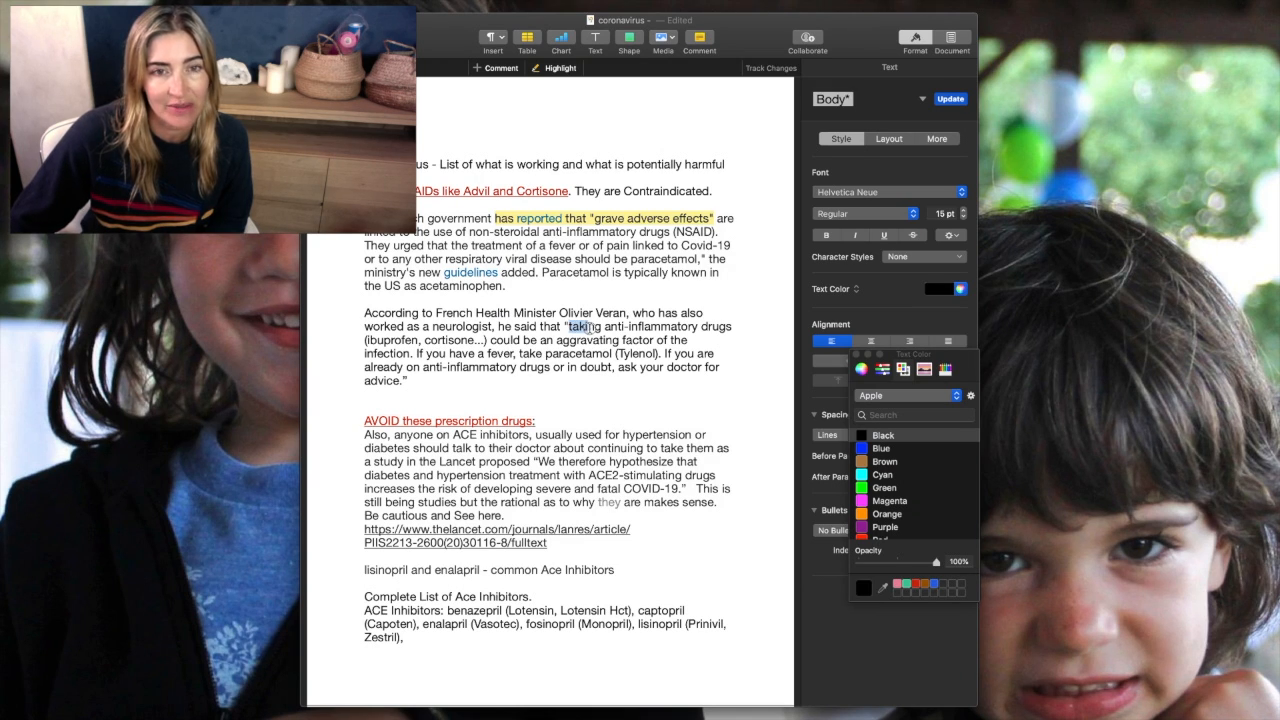
- Mark the Lancet quotes on anti-inflammatory drugs worsening infection and ACE2-stimulating drugs raising fatal COVID-19 risk
drag(570, 326, 492, 340)
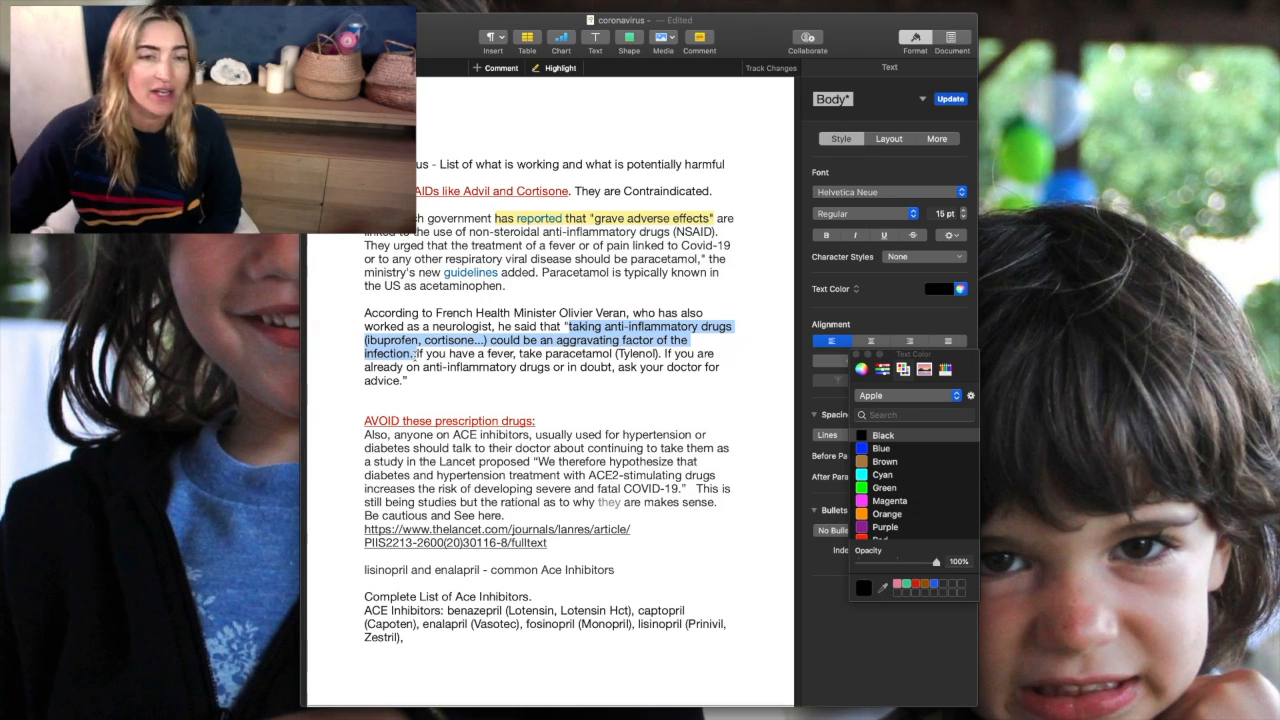
scroll(down, 3)
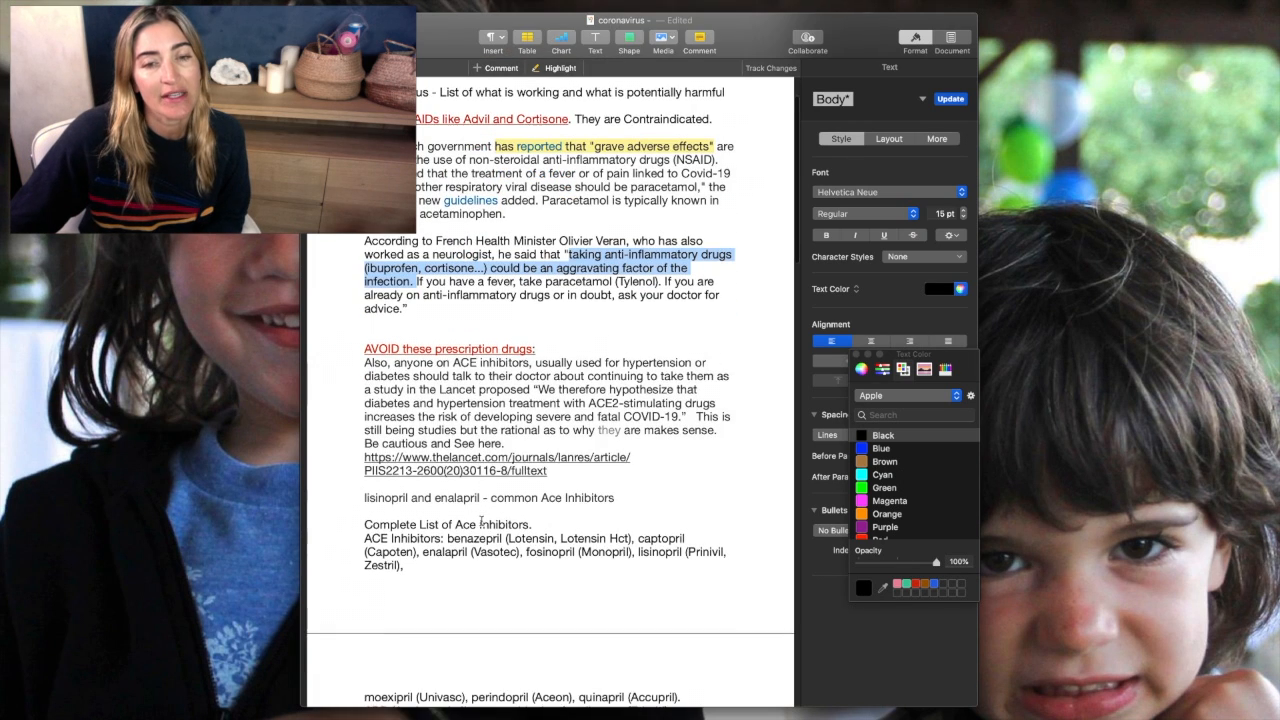
scroll(down, 3)
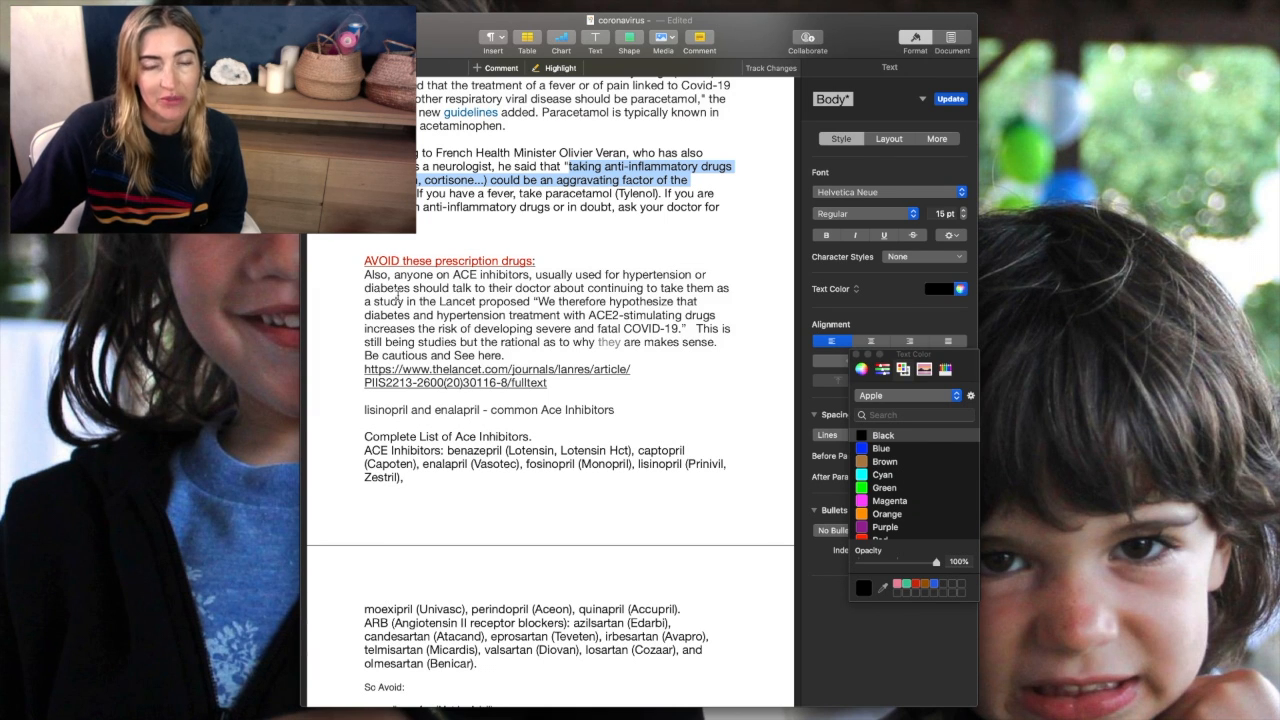
scroll(down, 3)
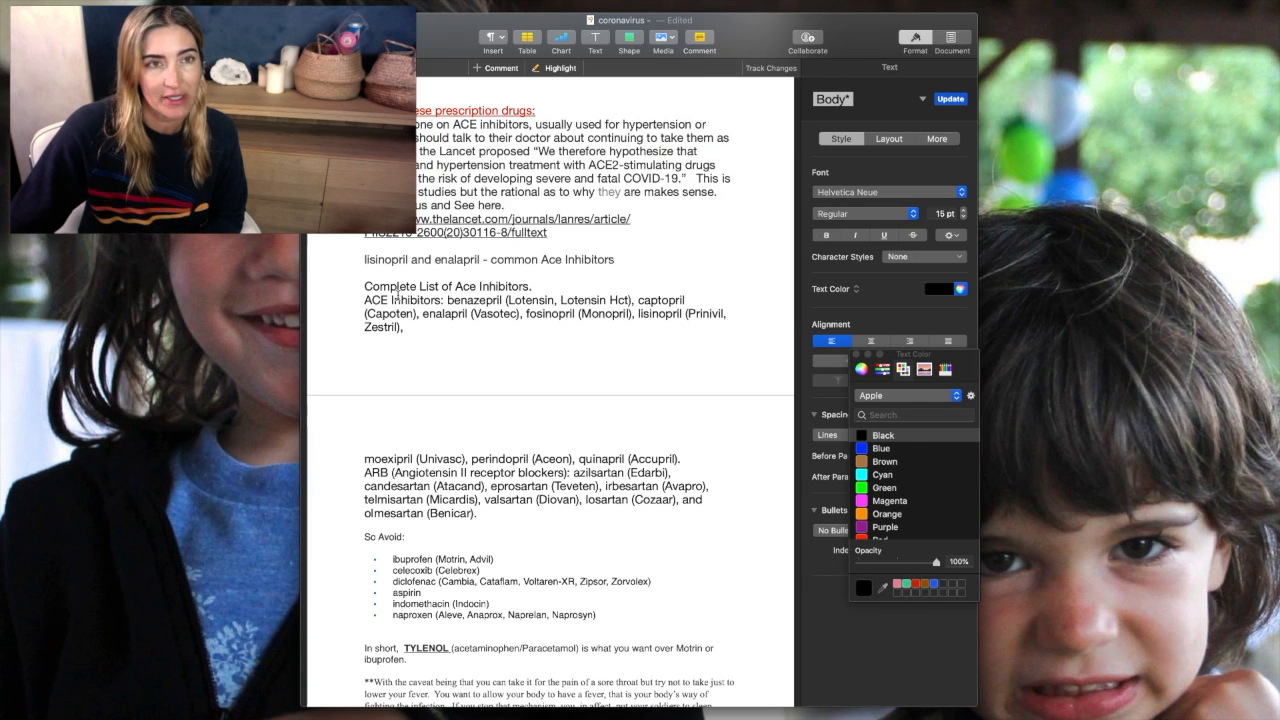
scroll(down, 3)
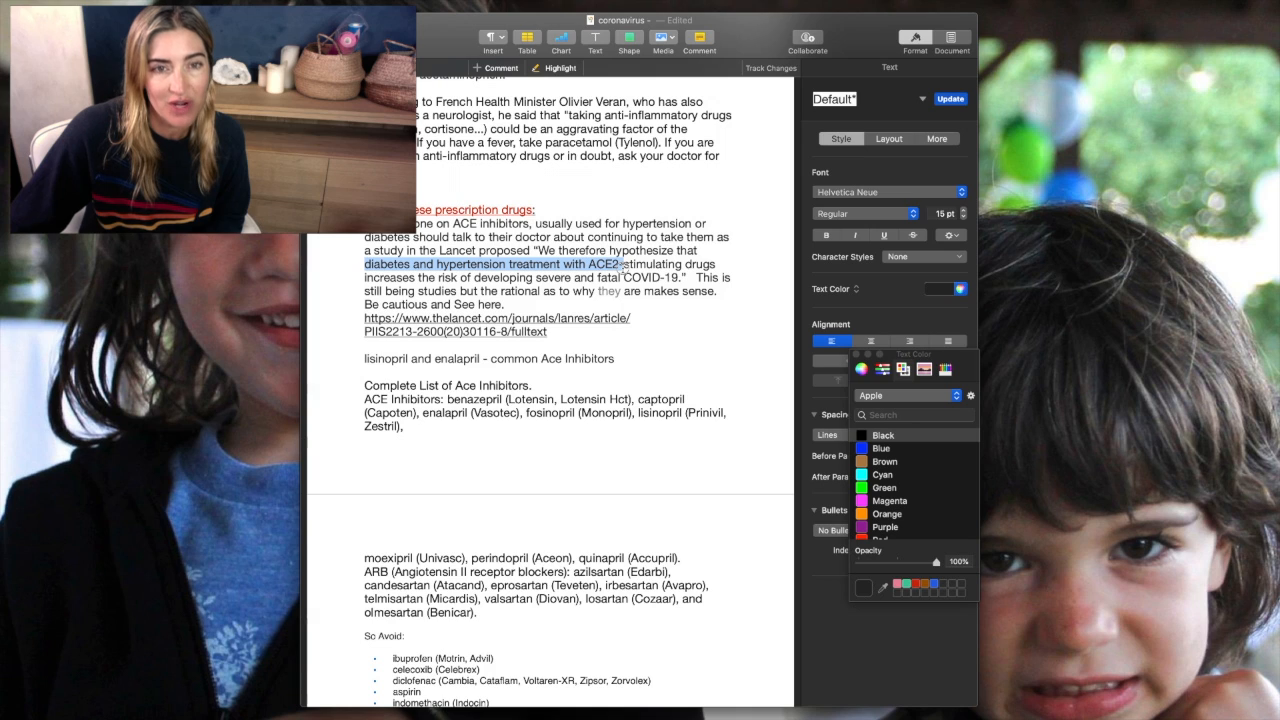
drag(622, 264, 684, 276)
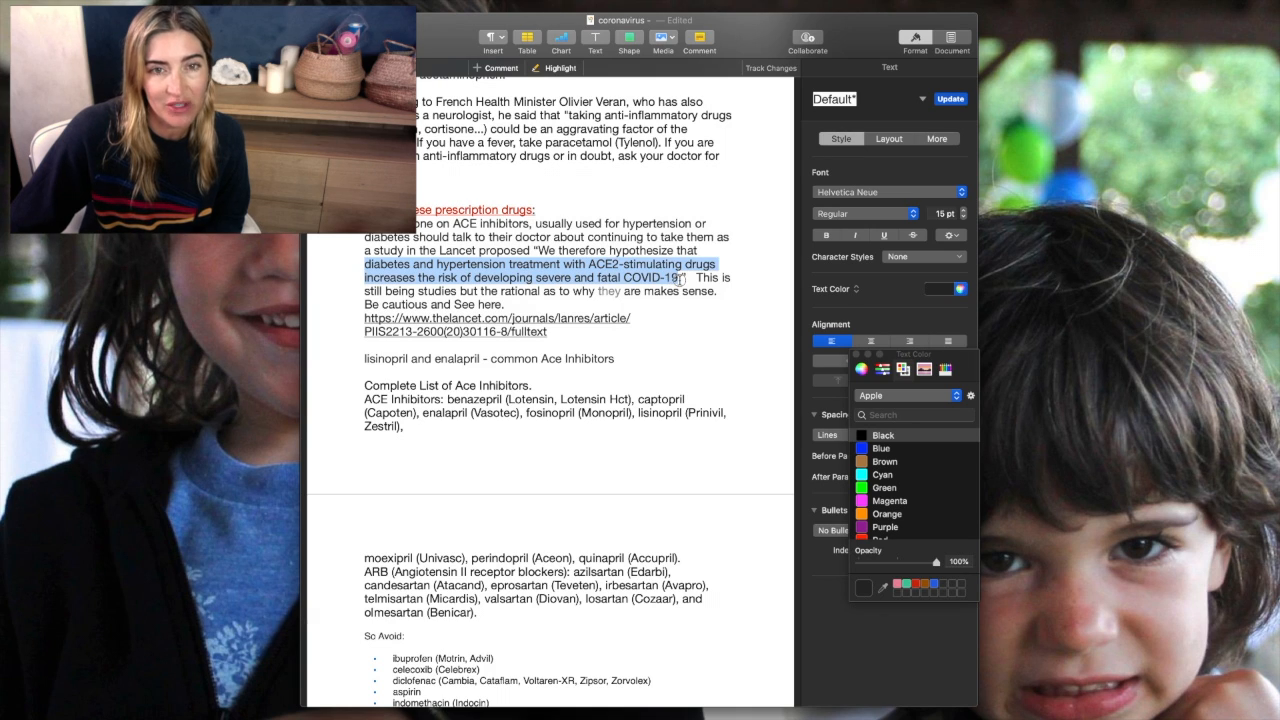
mouse_move(680, 280)
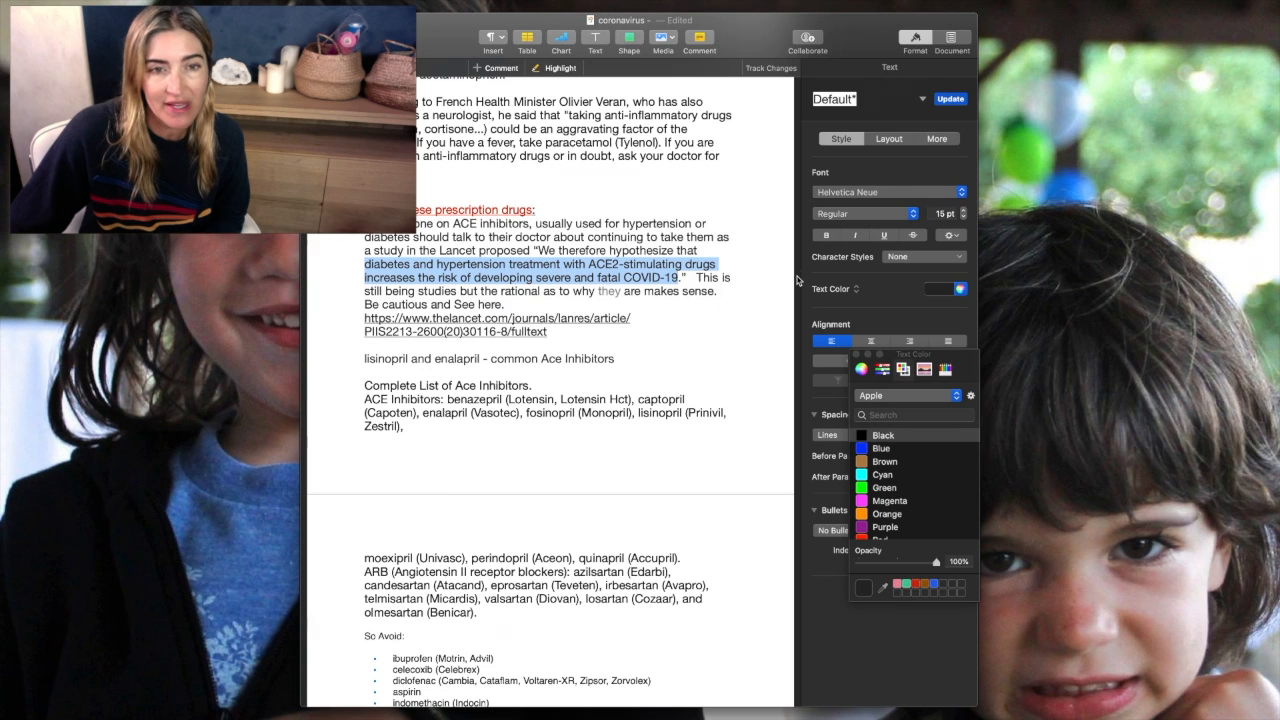
mouse_move(1072, 118)
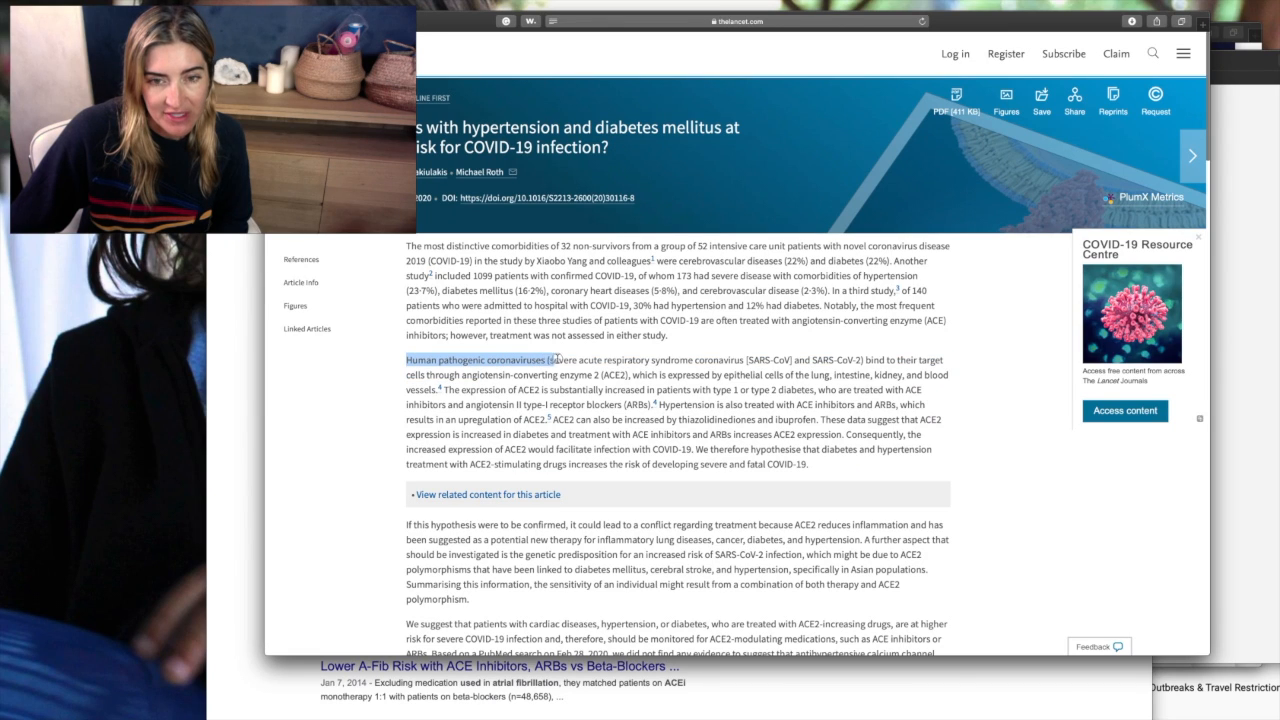
- Mark the passages on human pathogenic coronaviruses and ACE2 expression in treated patients, then switch to covidgraph.com
drag(556, 360, 792, 360)
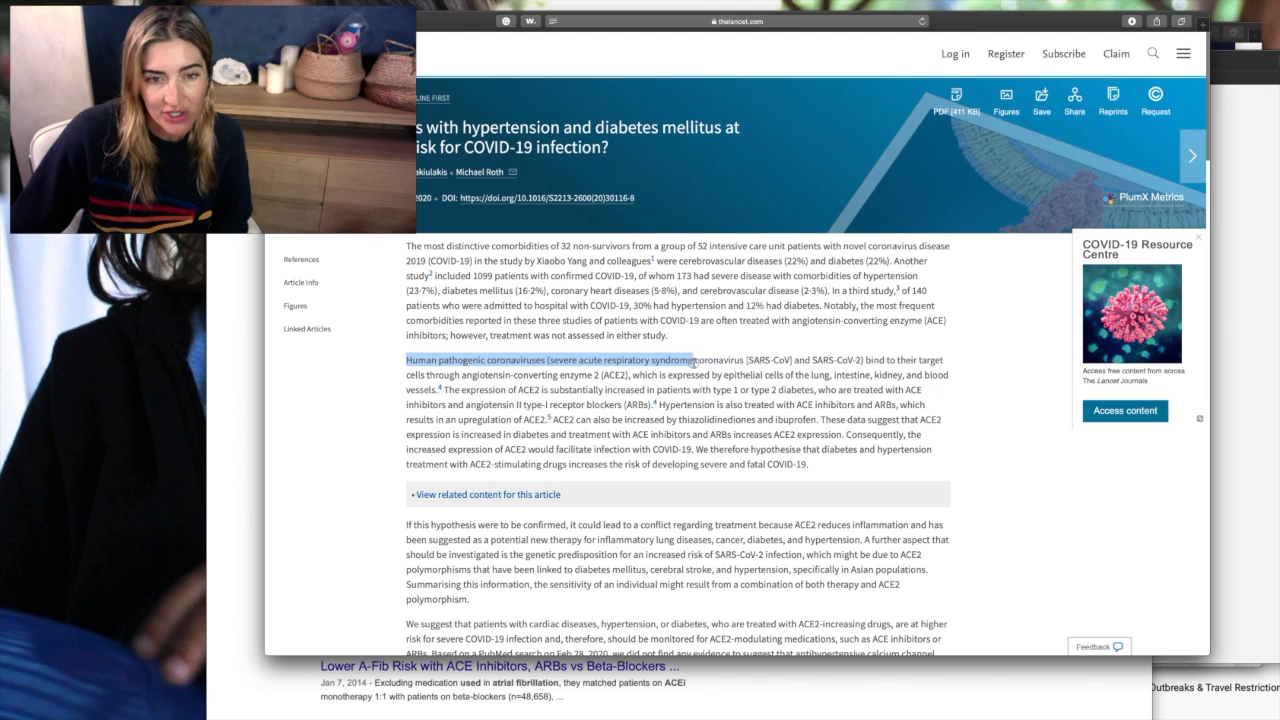
drag(692, 360, 530, 376)
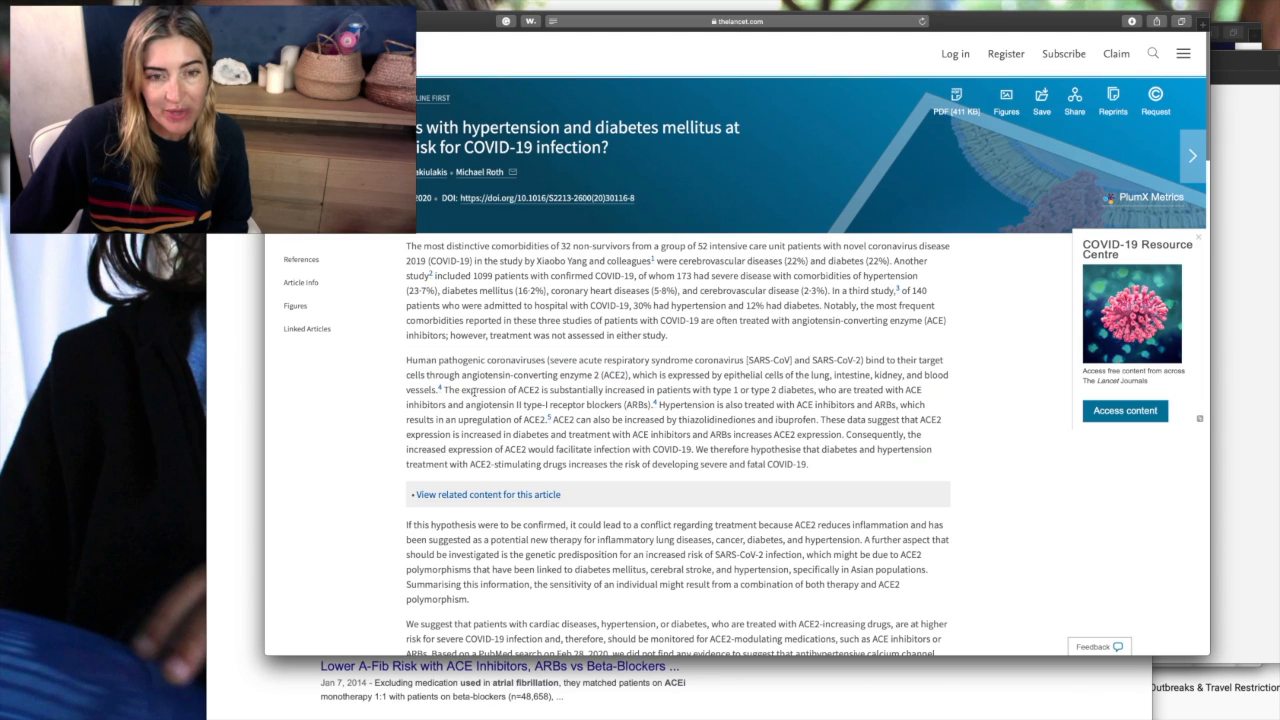
drag(444, 388, 648, 388)
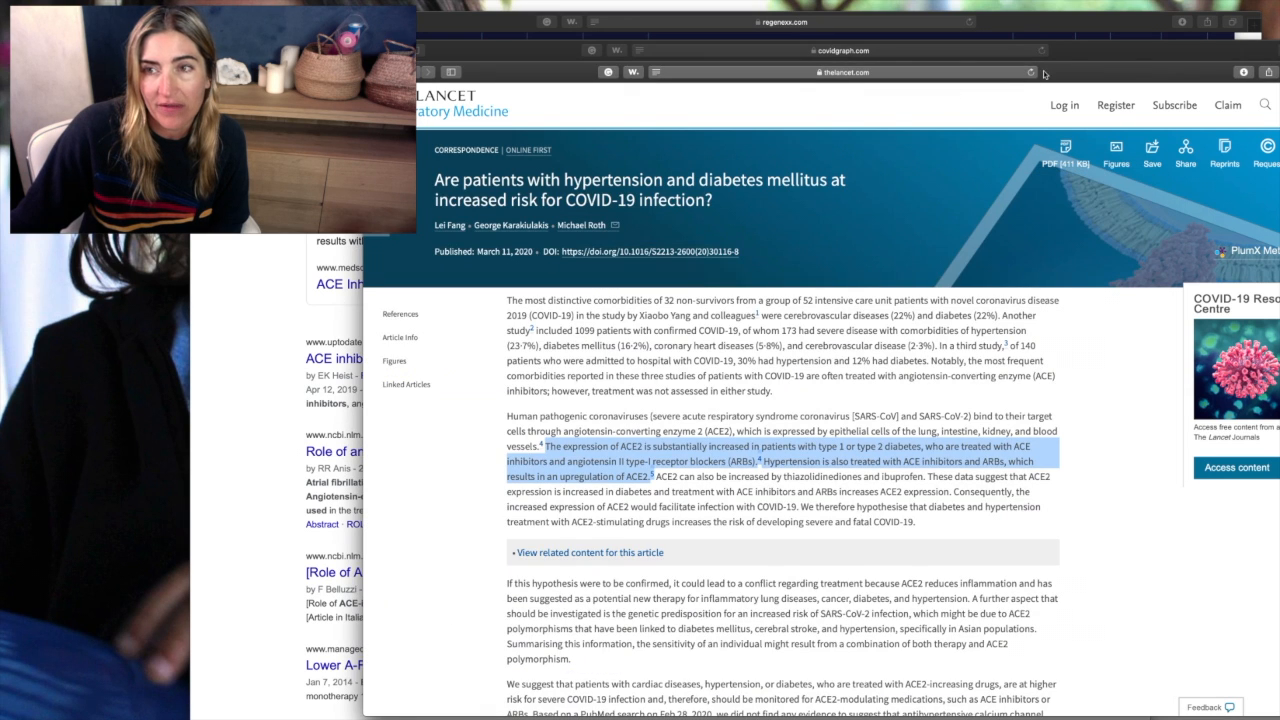
click(840, 50)
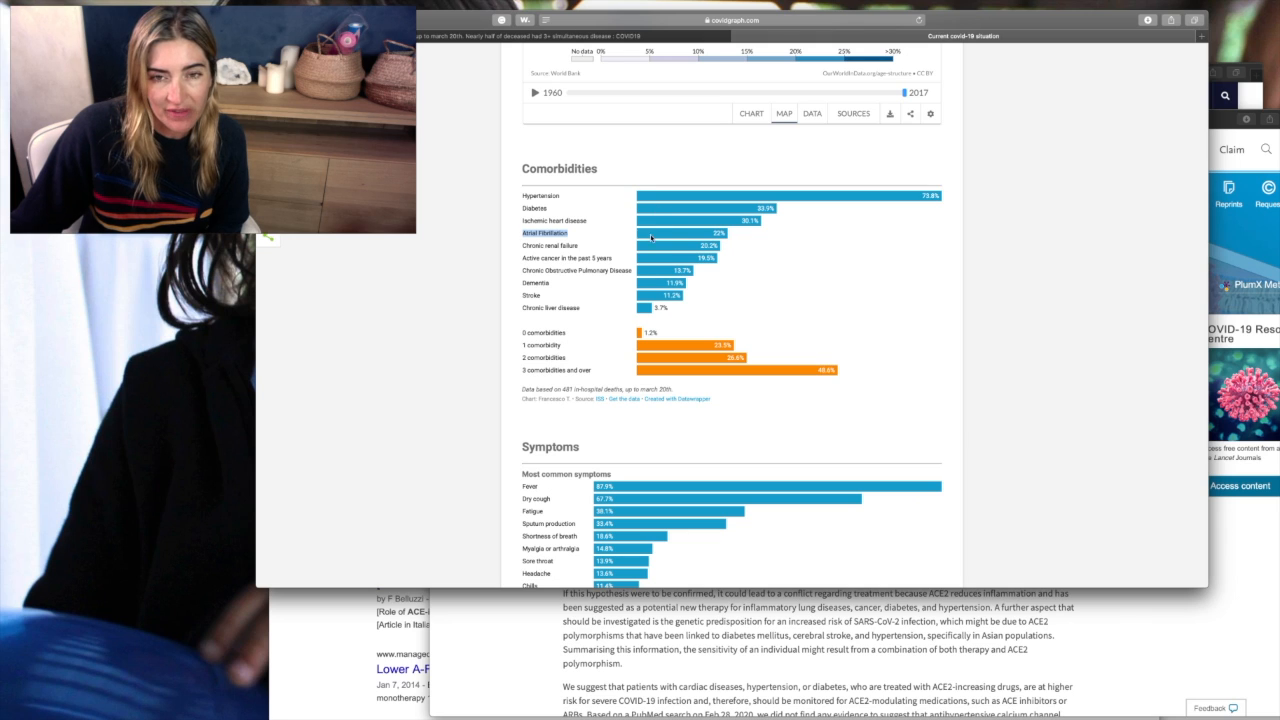
mouse_move(650, 218)
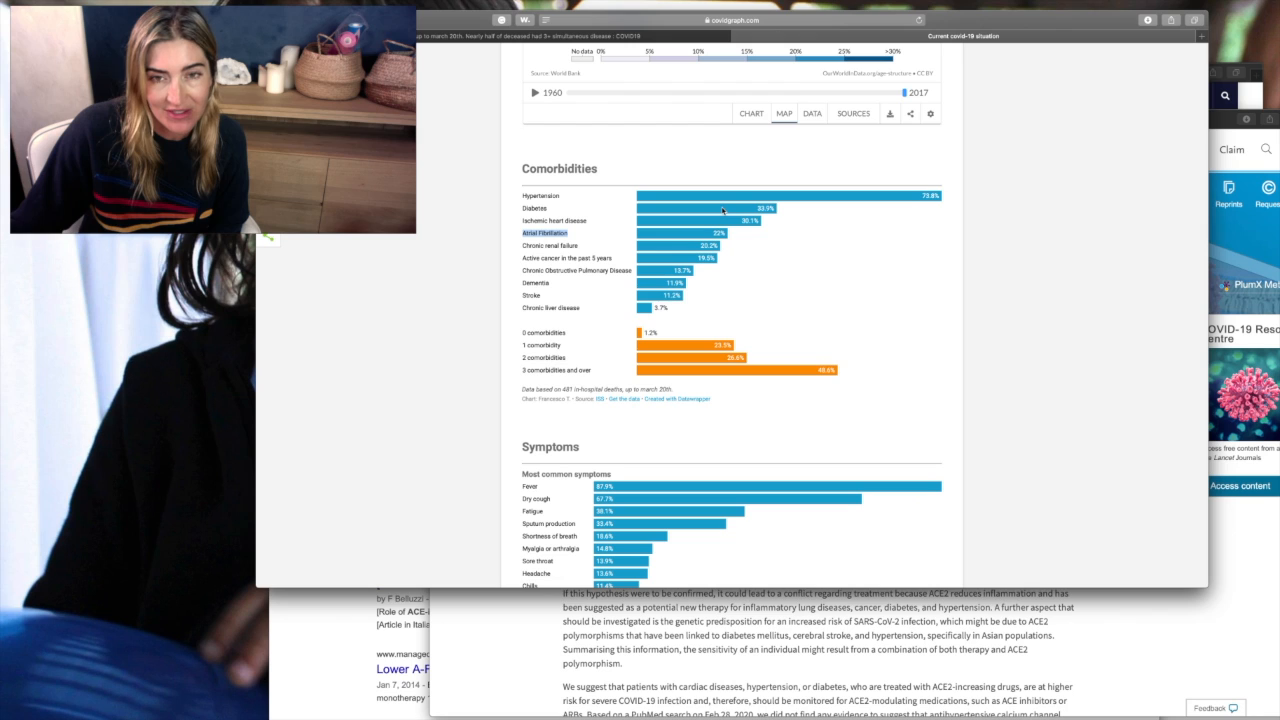
mouse_move(668, 220)
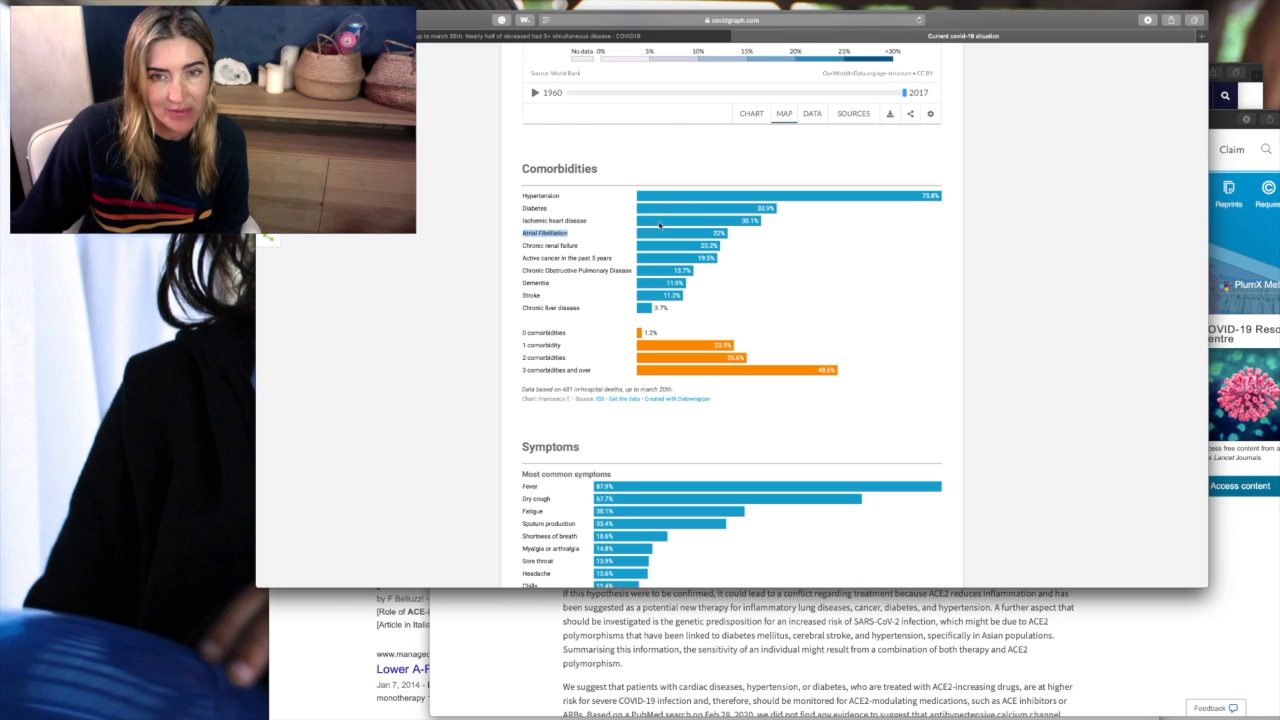
mouse_move(592, 232)
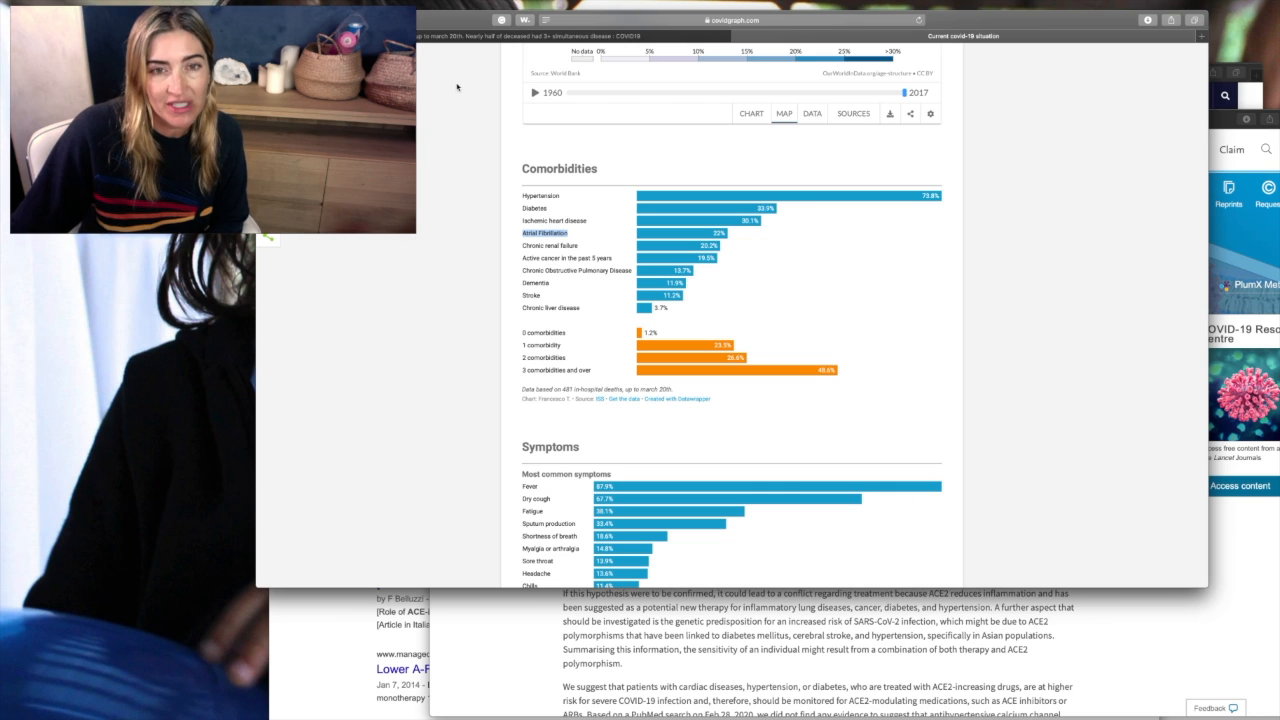
mouse_move(574, 248)
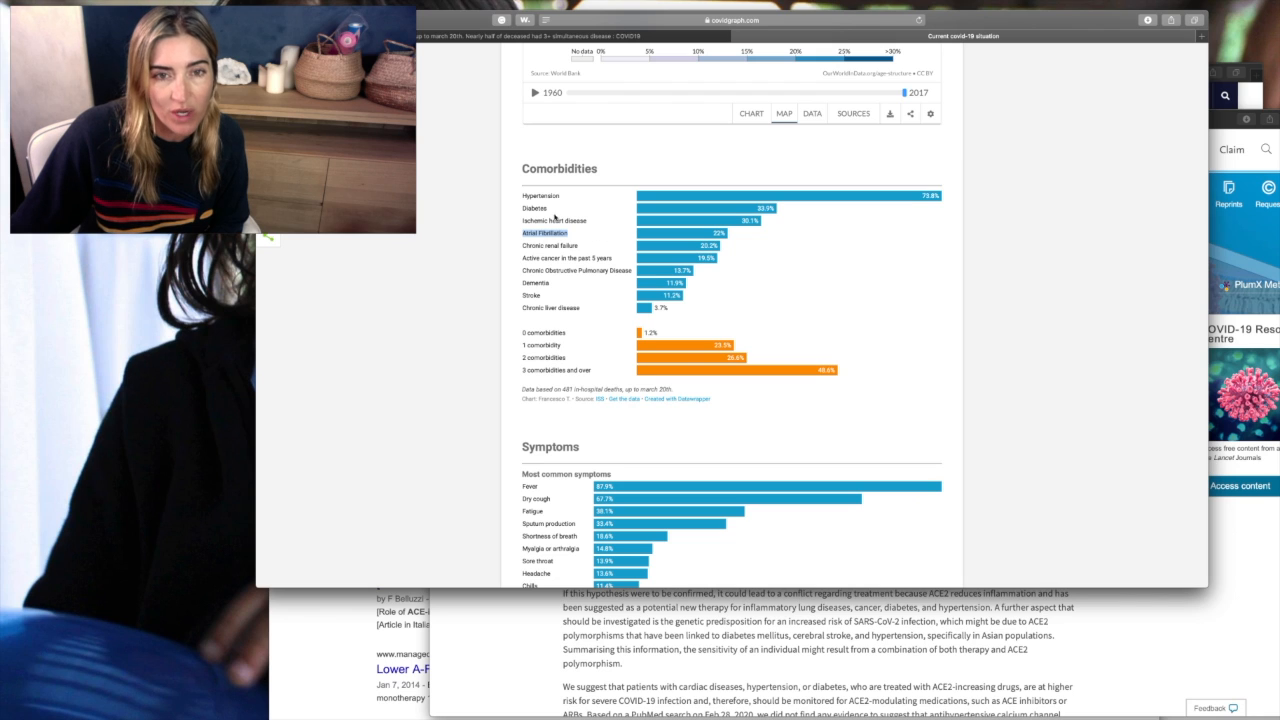
mouse_move(584, 248)
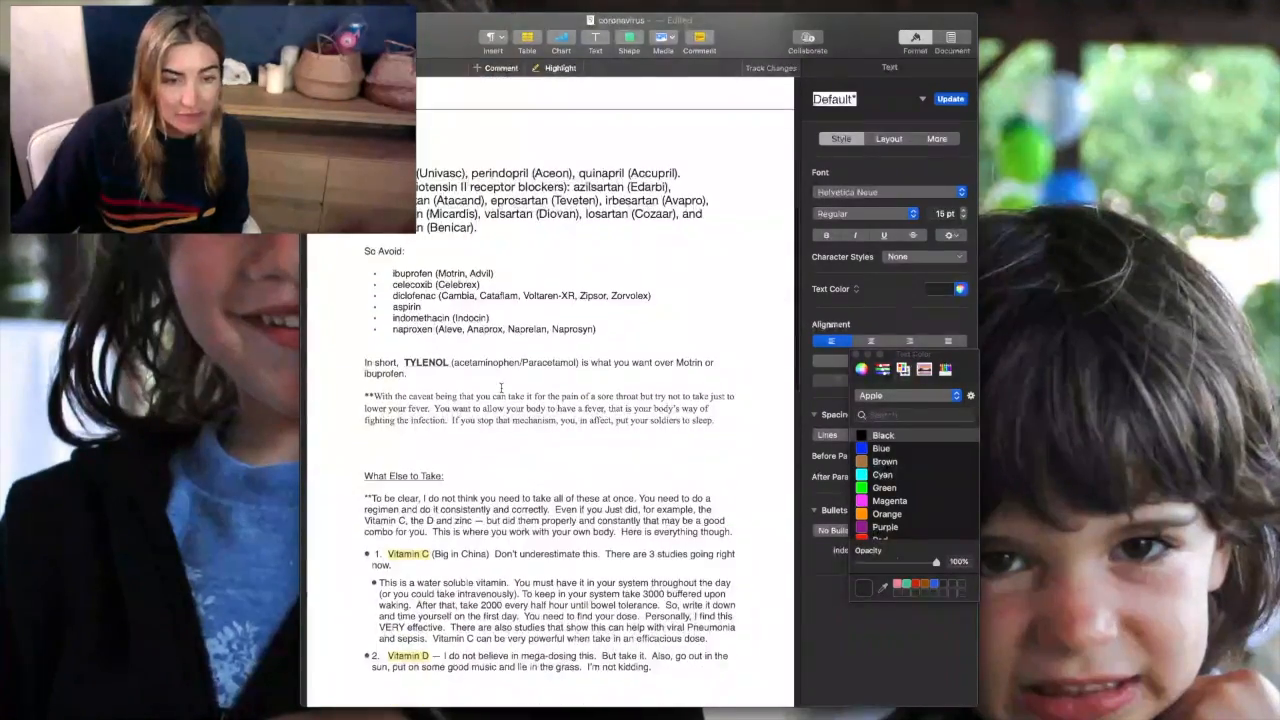
scroll(down, 3)
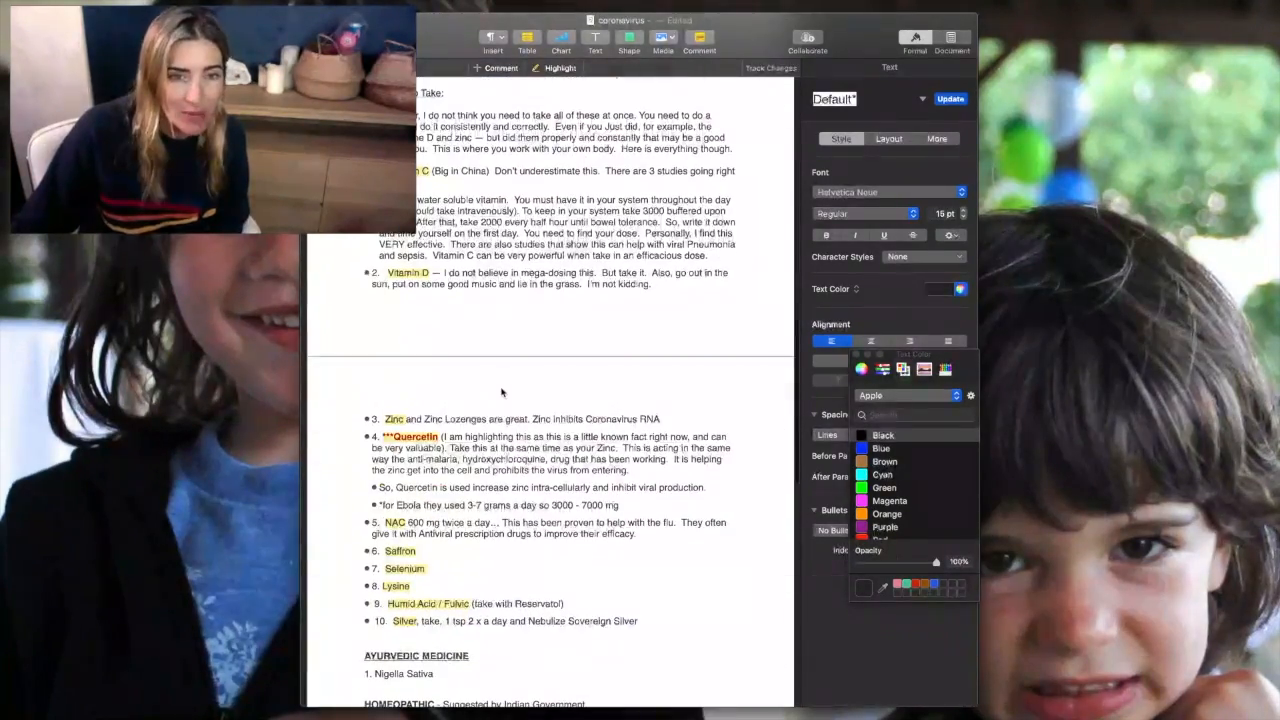
scroll(down, 3)
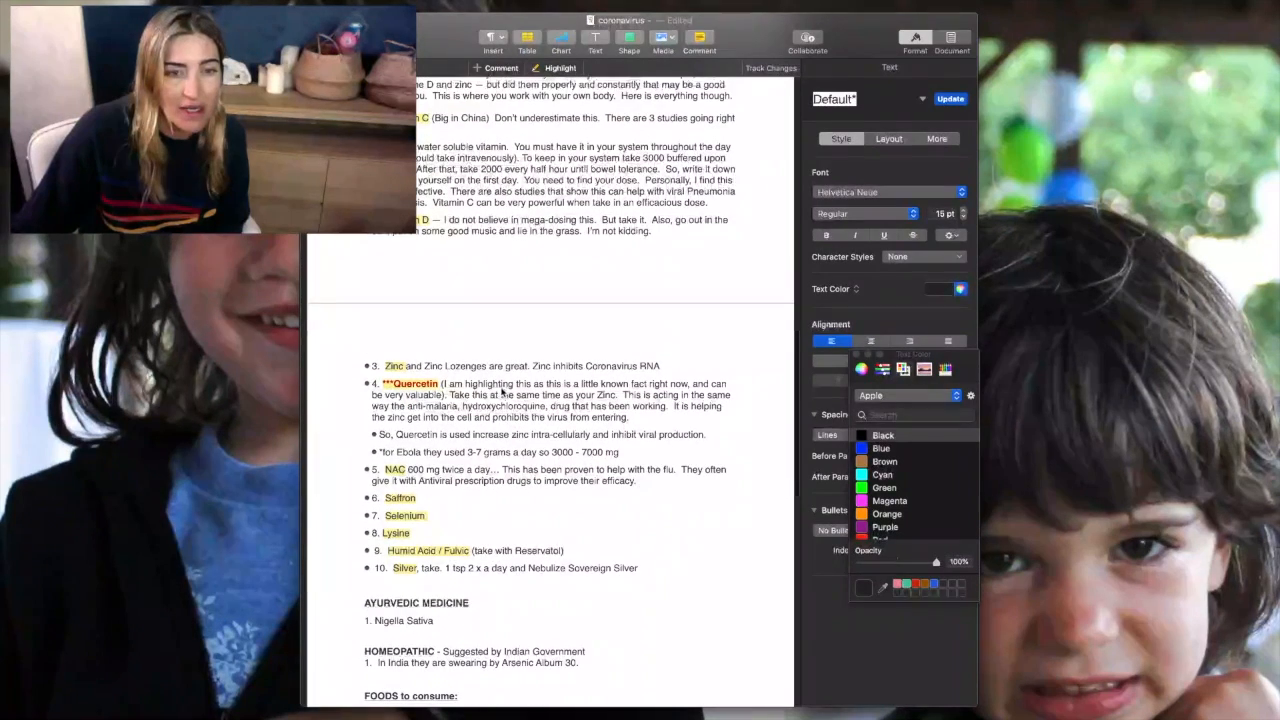
click(410, 384)
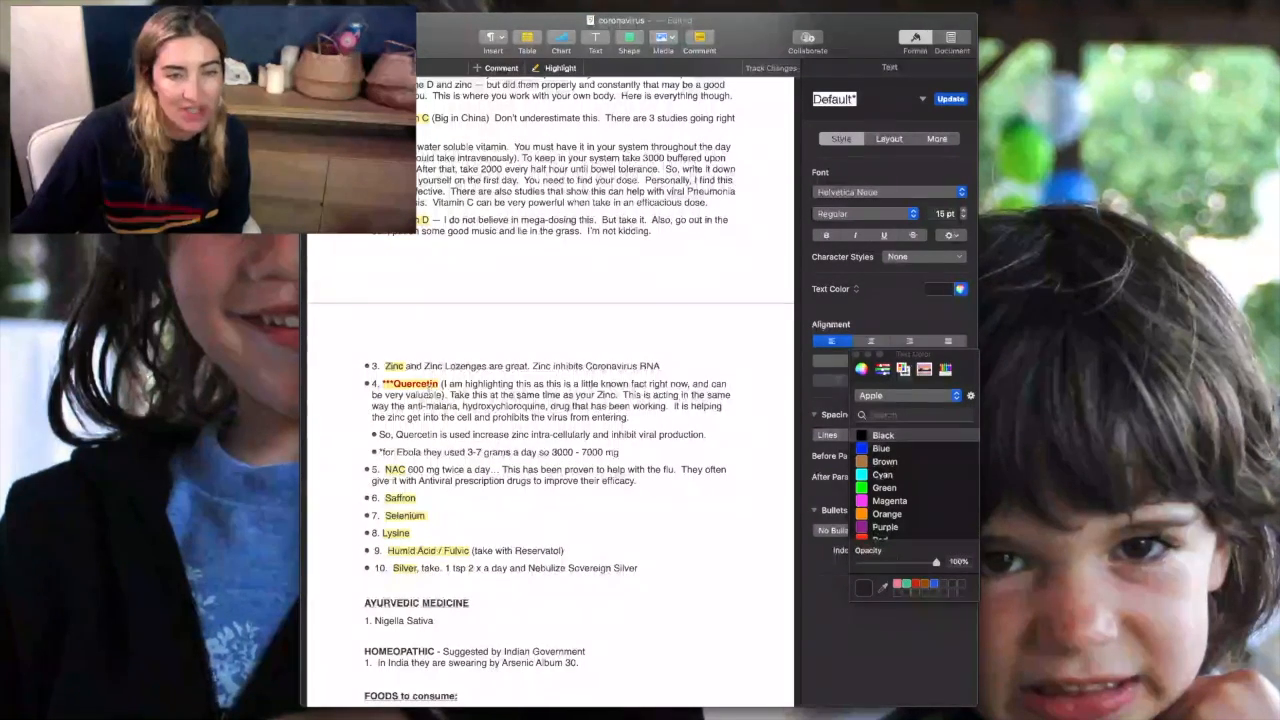
click(410, 384)
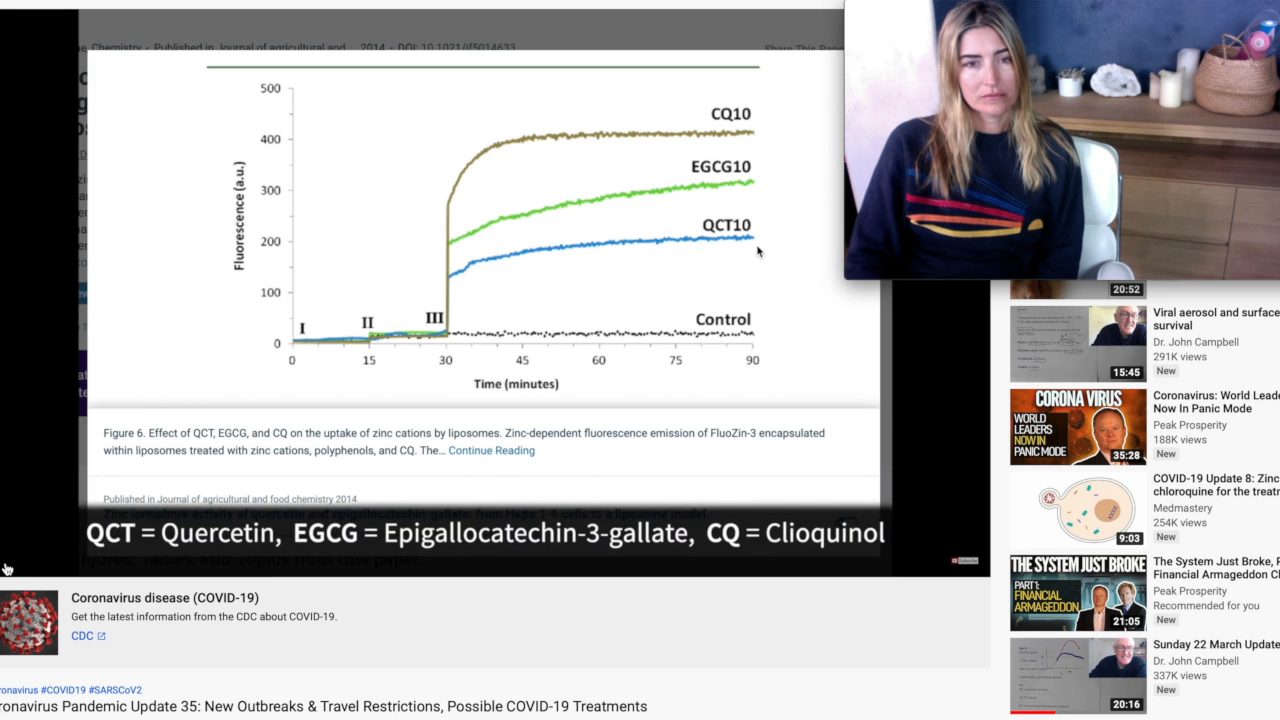
mouse_move(712, 200)
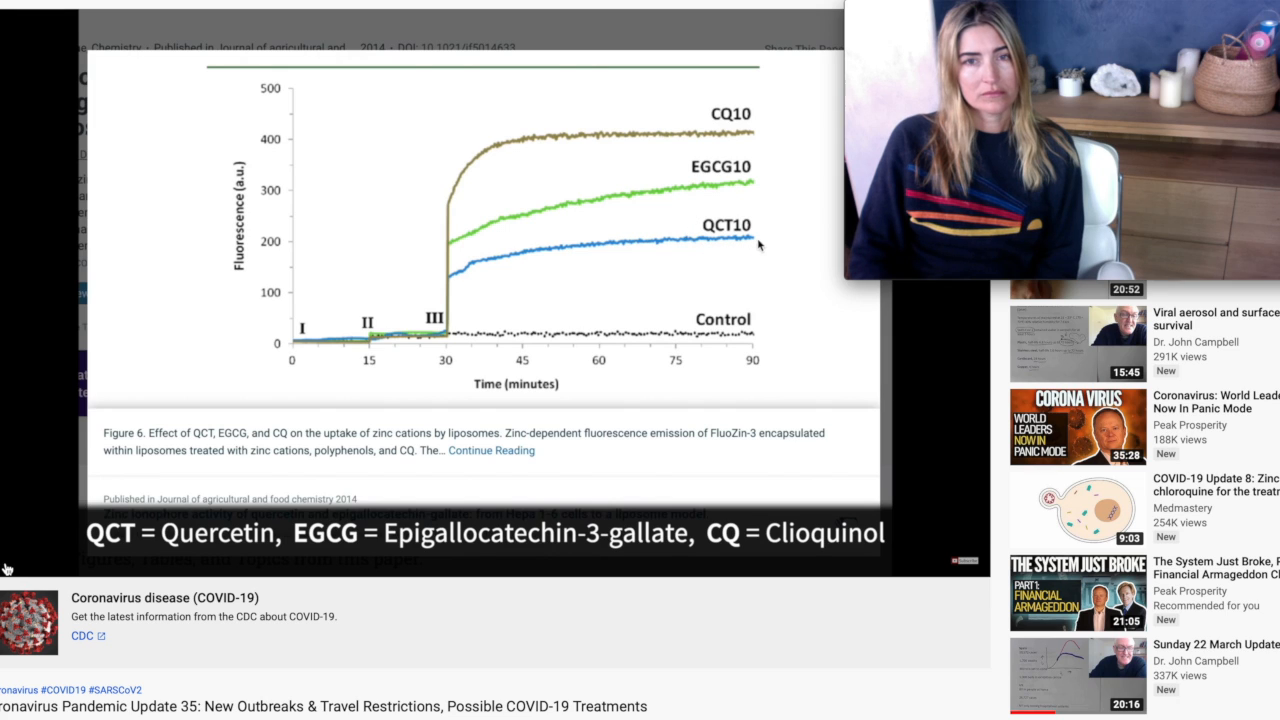
mouse_move(698, 224)
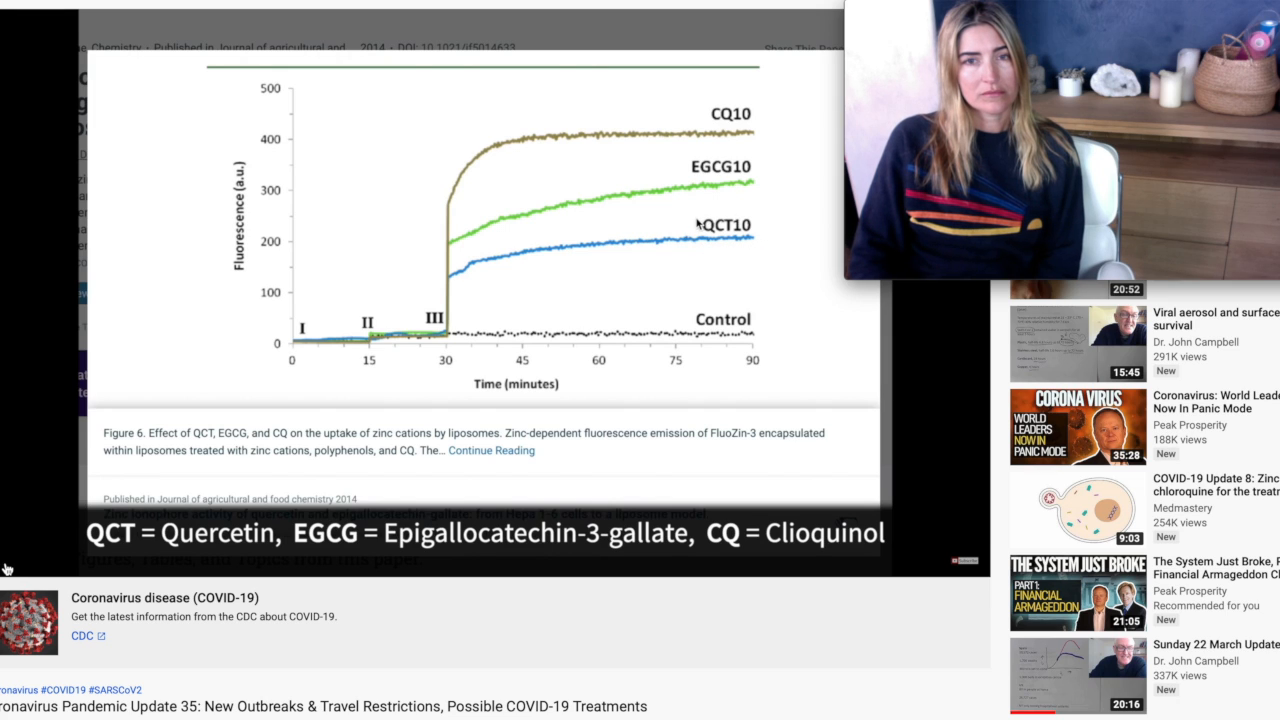
mouse_move(688, 250)
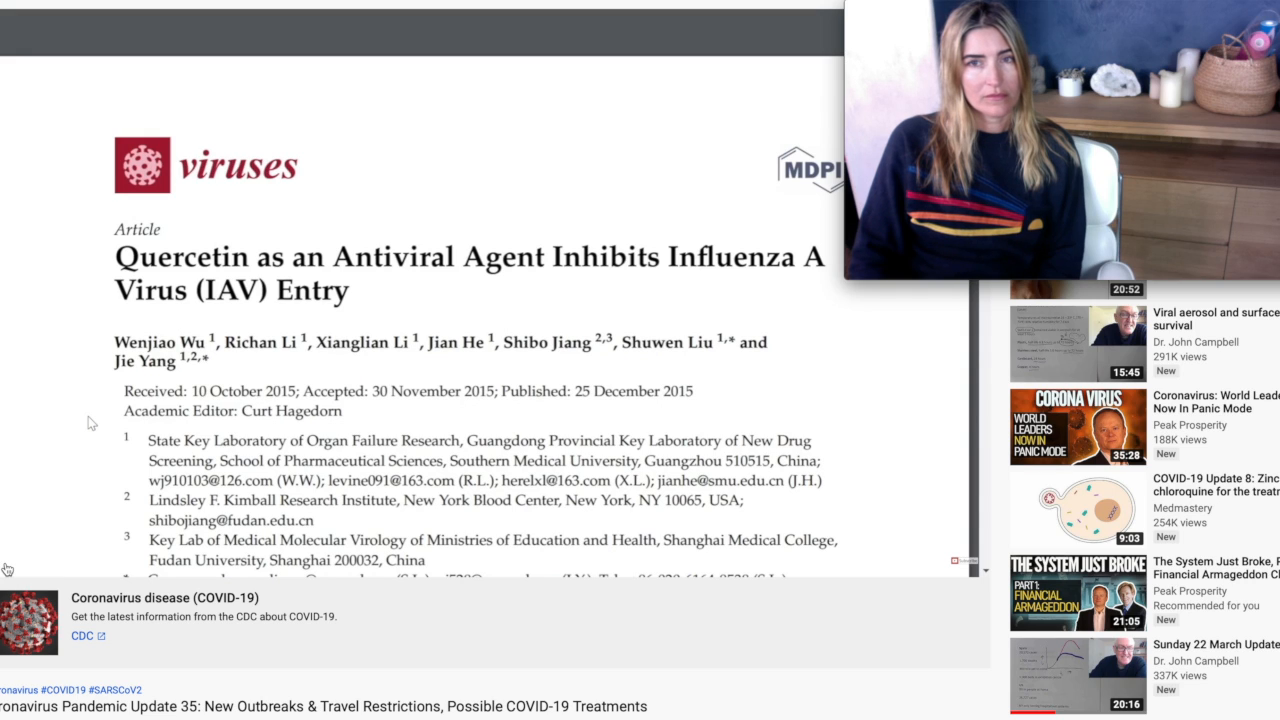
- Let the video play through the Viruses journal quercetin abstract and its fluorescence images of influenza-infected cells
scroll(down, 3)
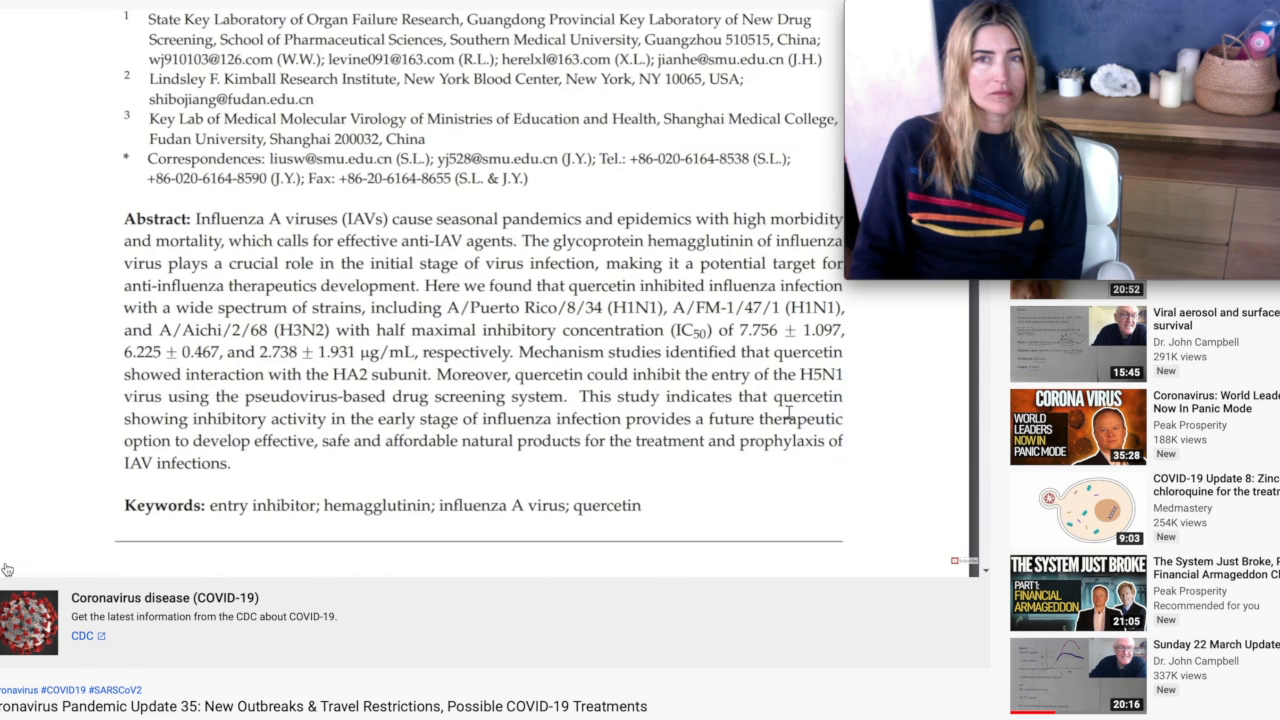
mouse_move(280, 440)
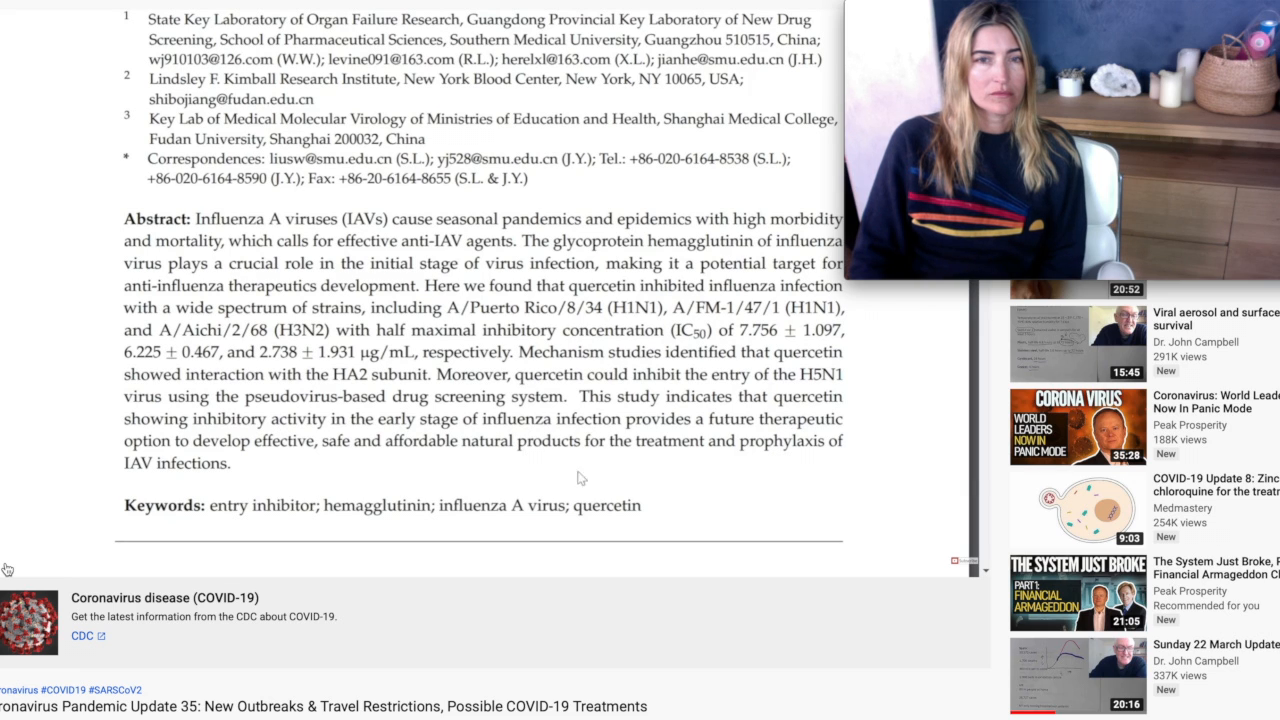
mouse_move(336, 460)
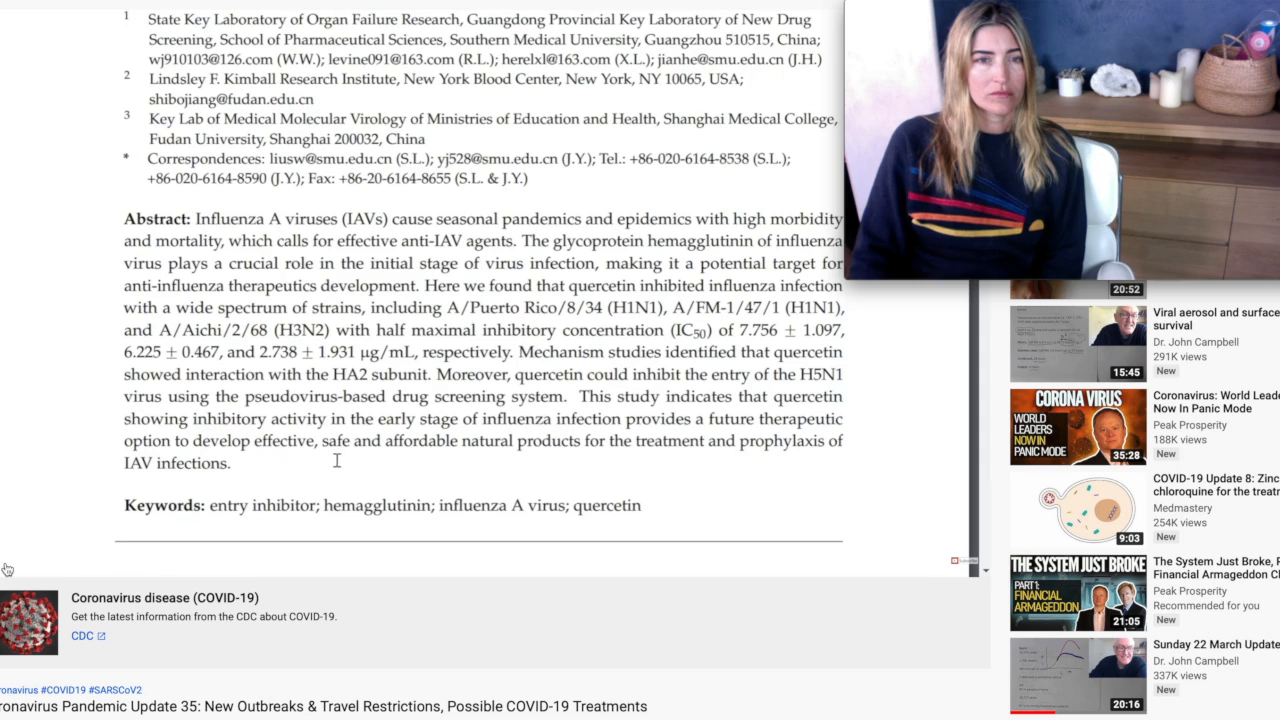
mouse_move(700, 456)
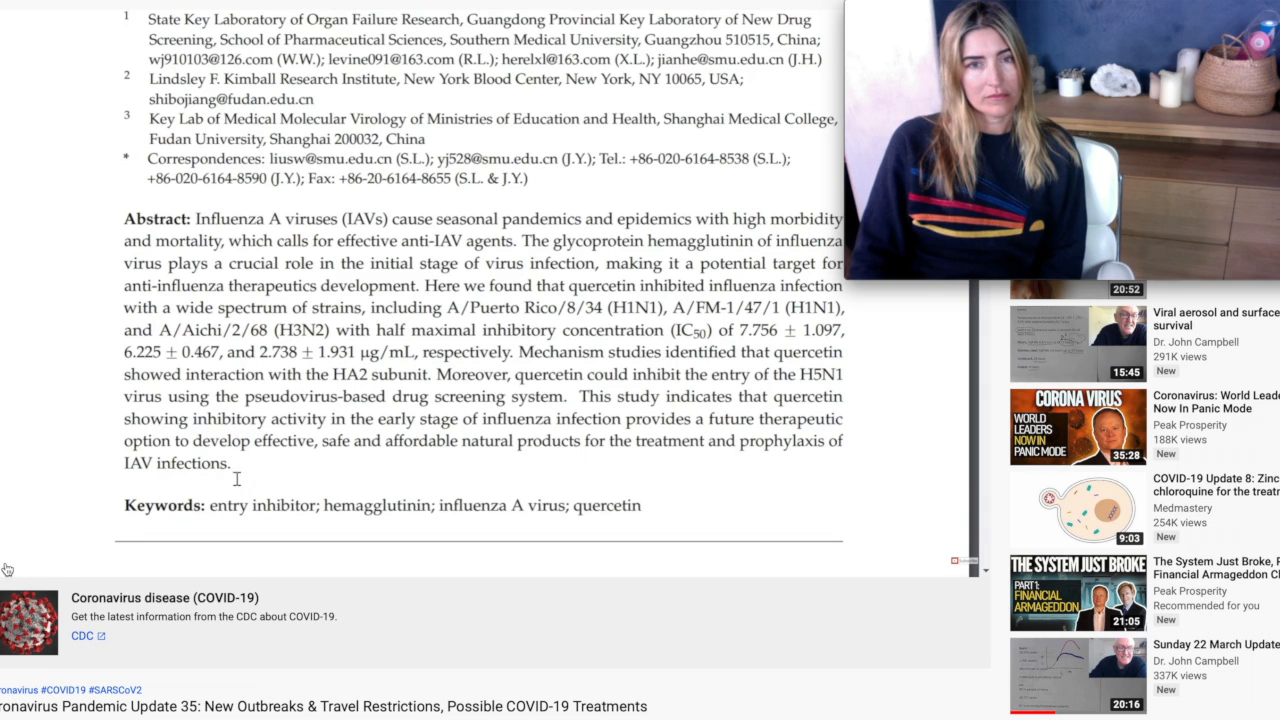
scroll(down, 3)
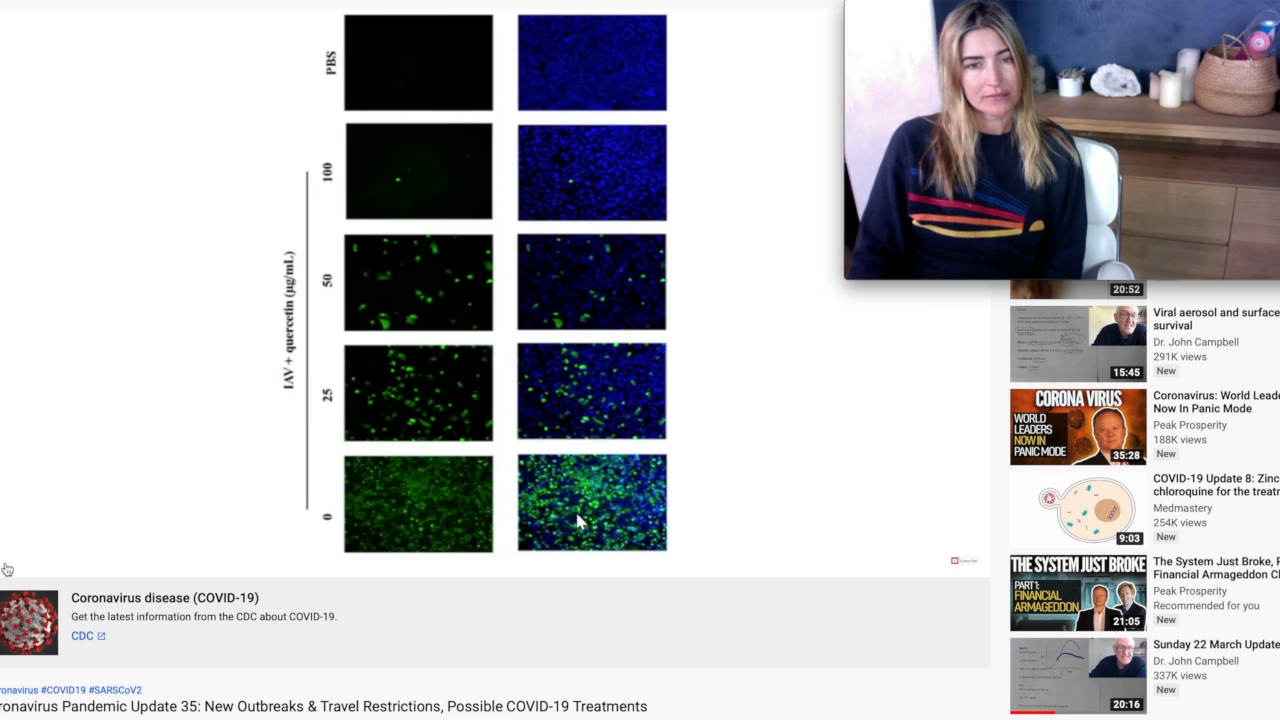
mouse_move(480, 512)
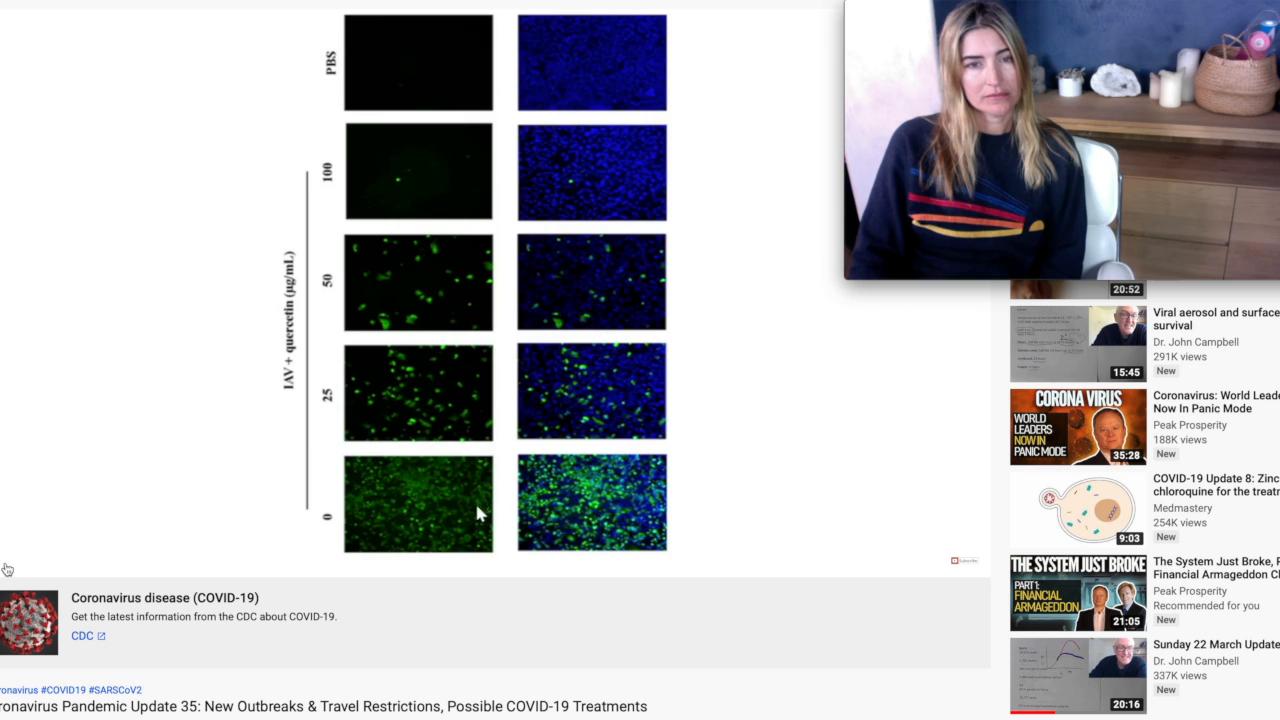
mouse_move(430, 430)
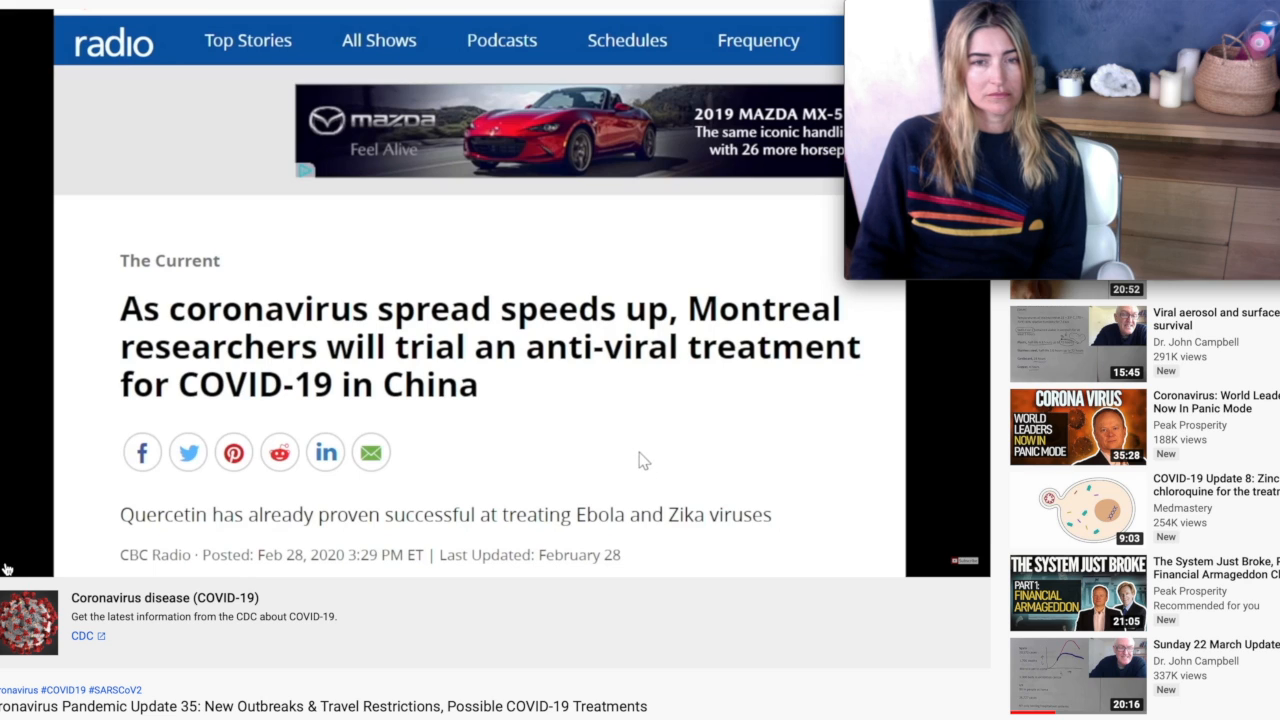
mouse_move(632, 460)
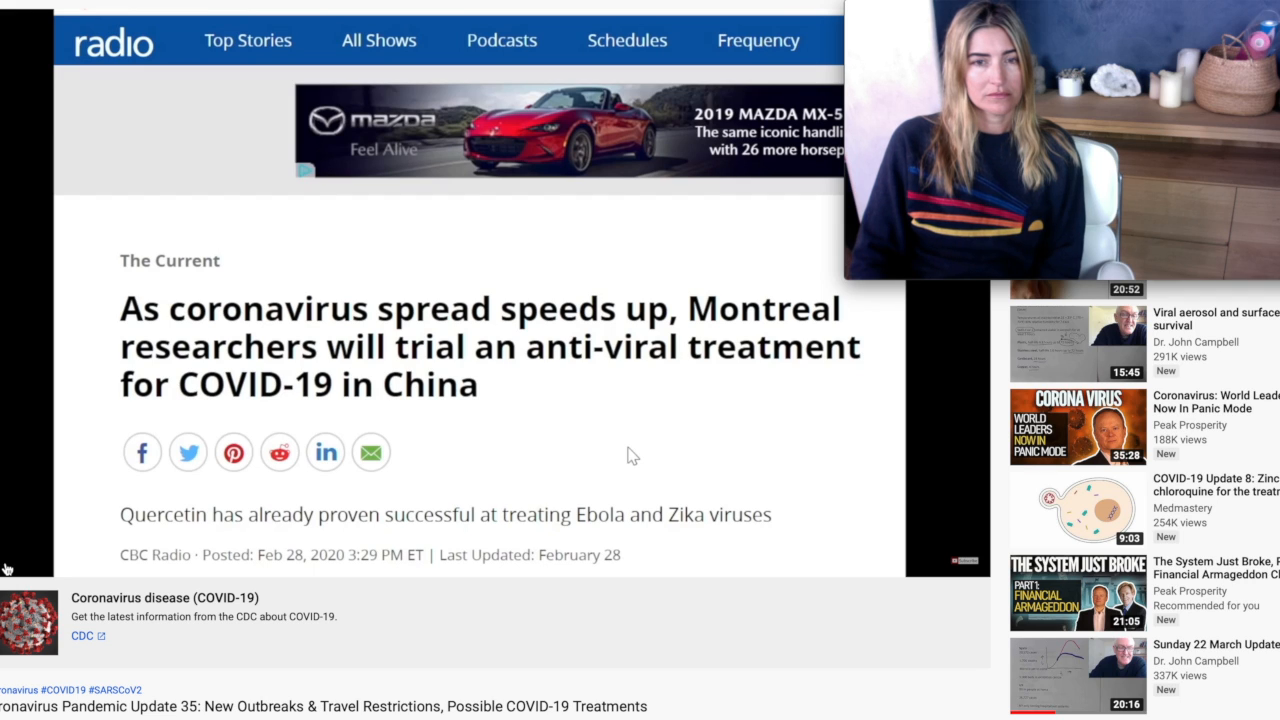
mouse_move(638, 448)
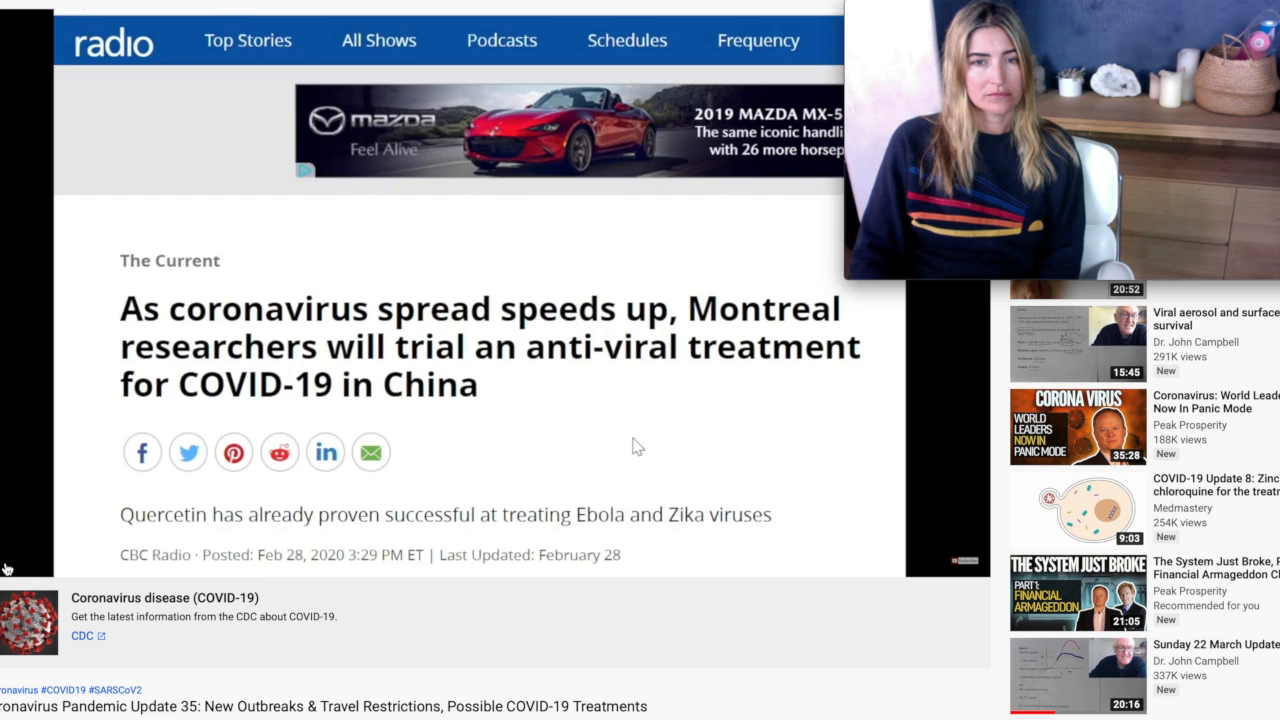
- Let the video play through the CBC article on the Montreal quercetin COVID-19 trial in China
scroll(down, 3)
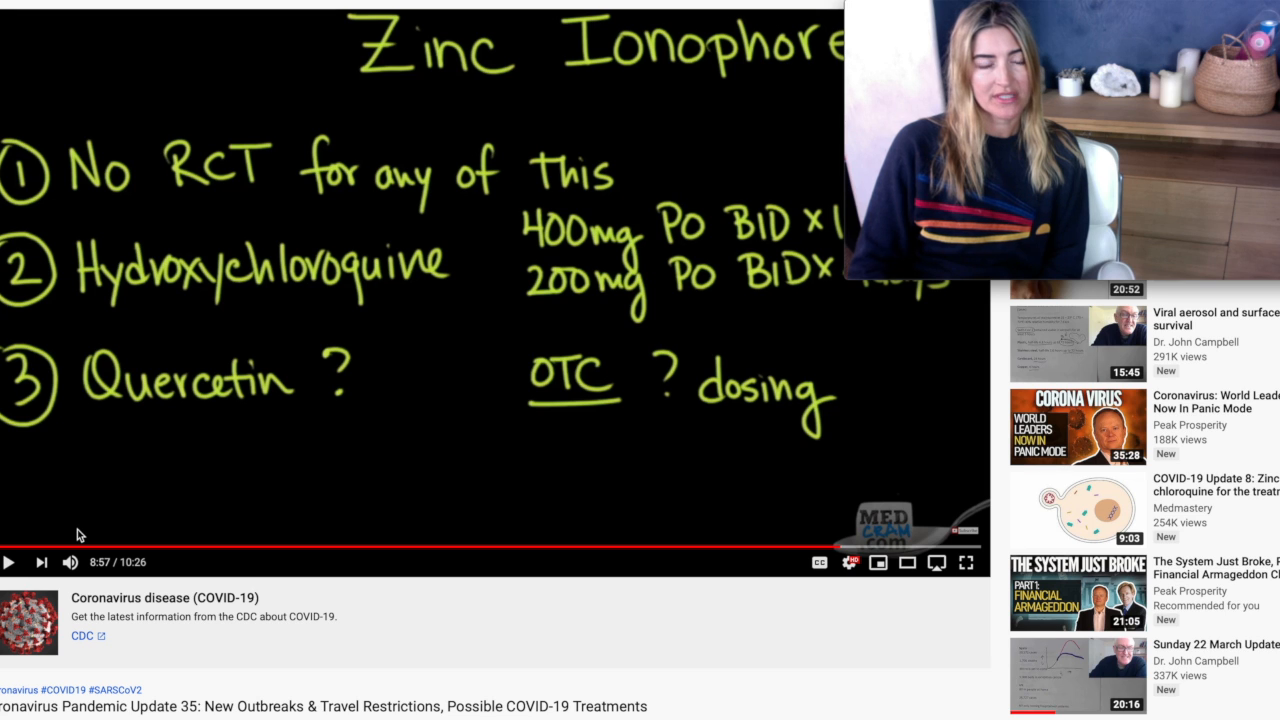
mouse_move(72, 532)
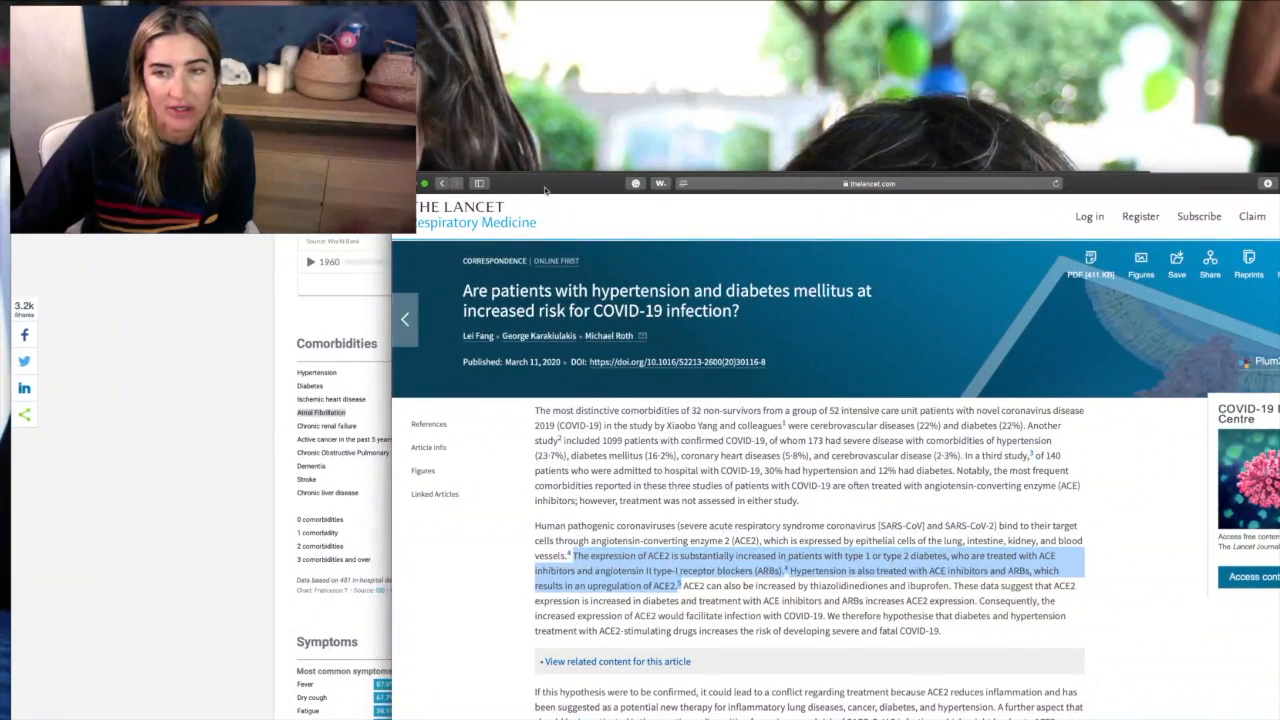
mouse_move(584, 192)
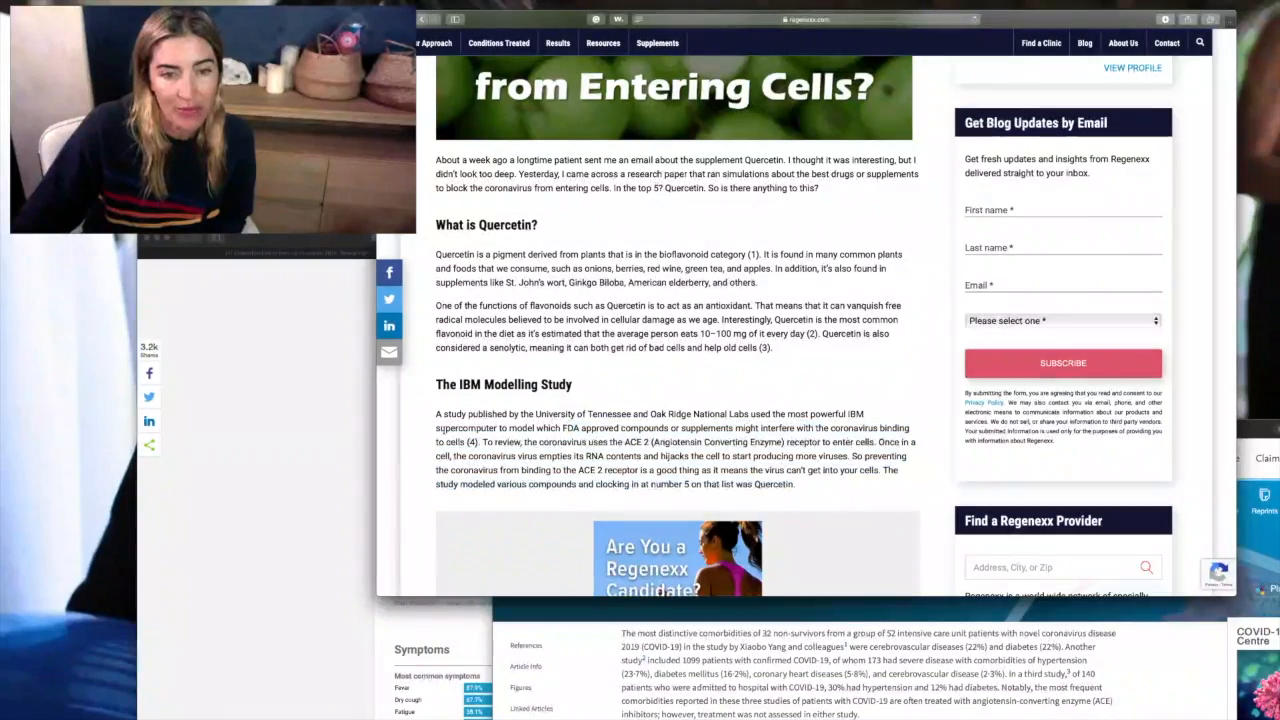
- Mark the IBM Modelling Study paragraph ranking quercetin fifth, then move down to the further evidence sections
drag(440, 424, 796, 484)
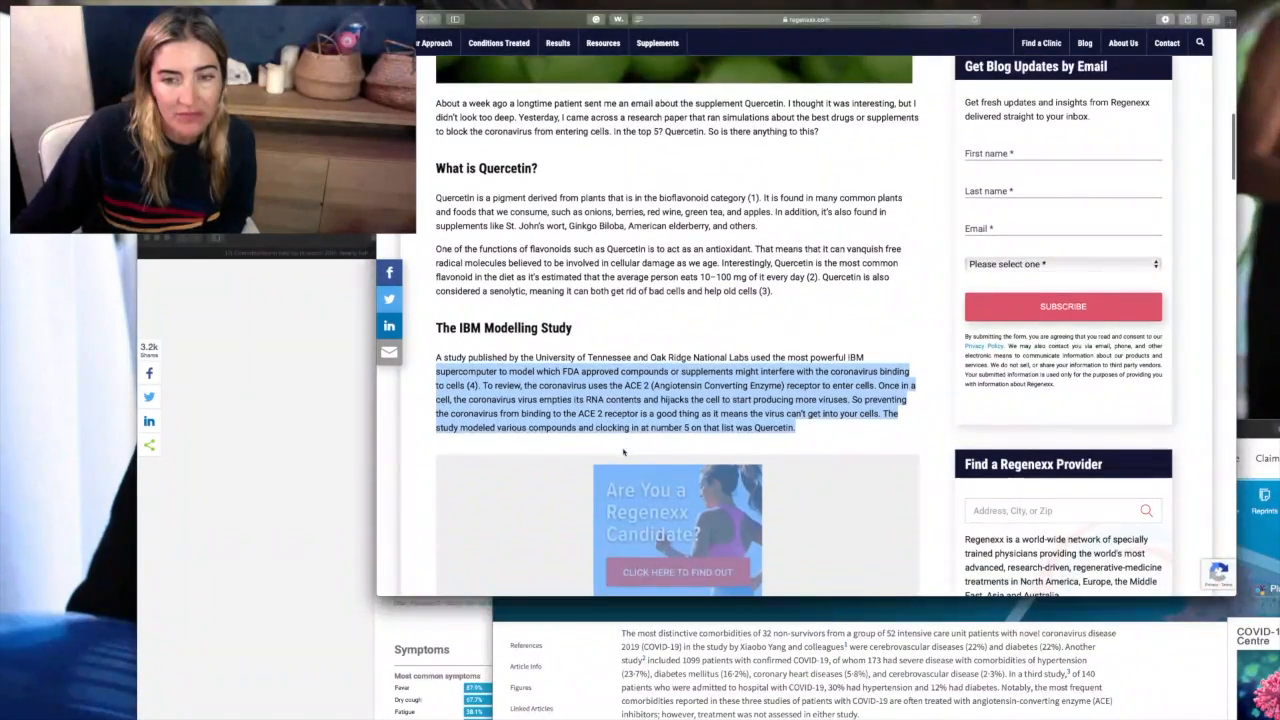
scroll(down, 3)
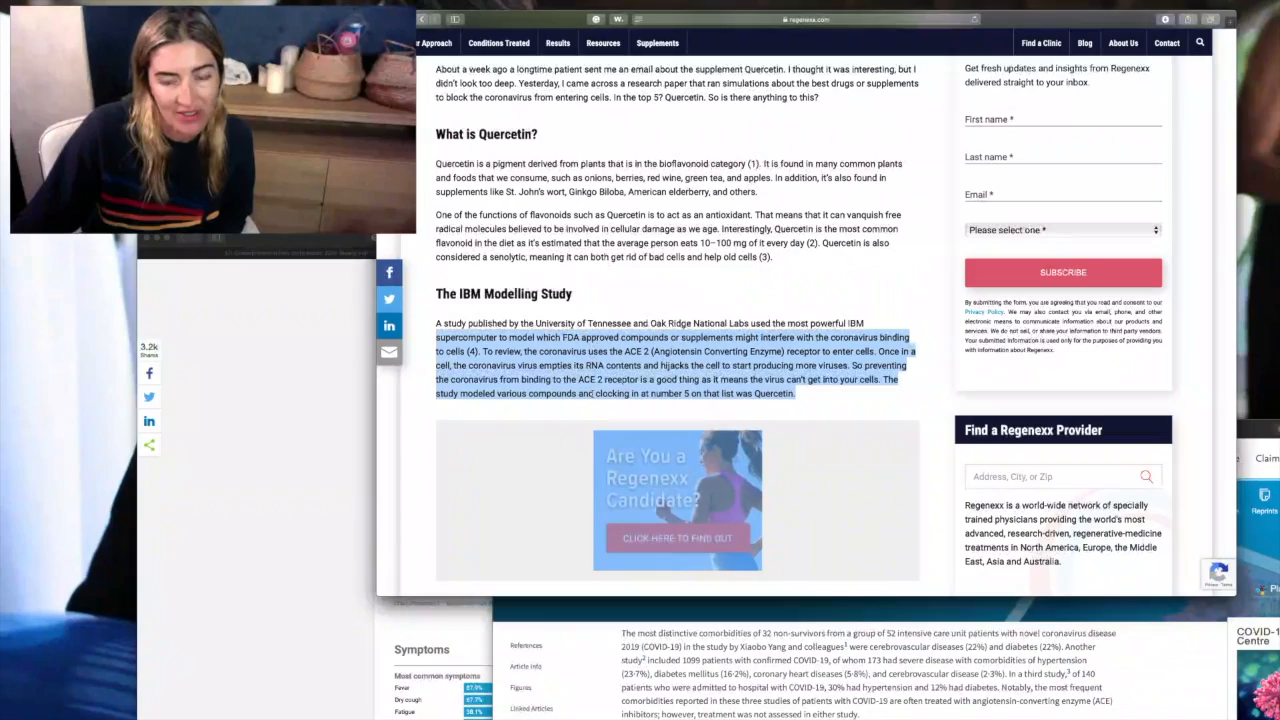
scroll(down, 3)
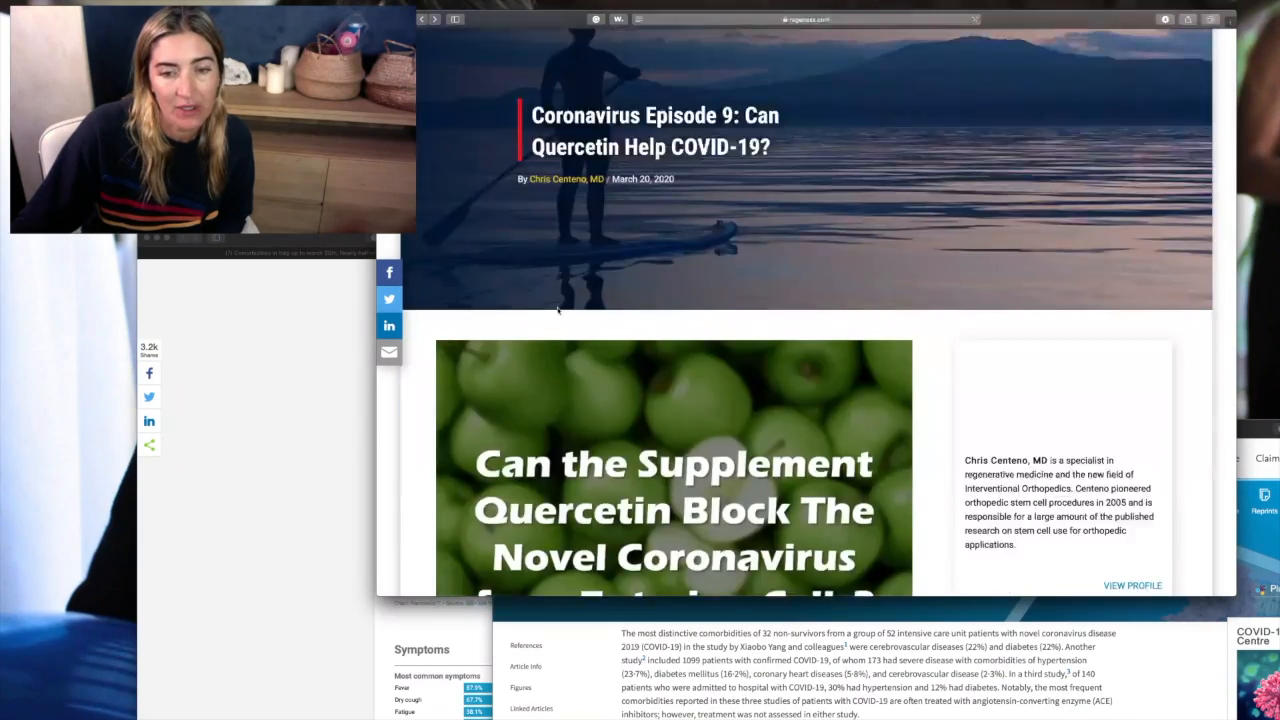
scroll(down, 3)
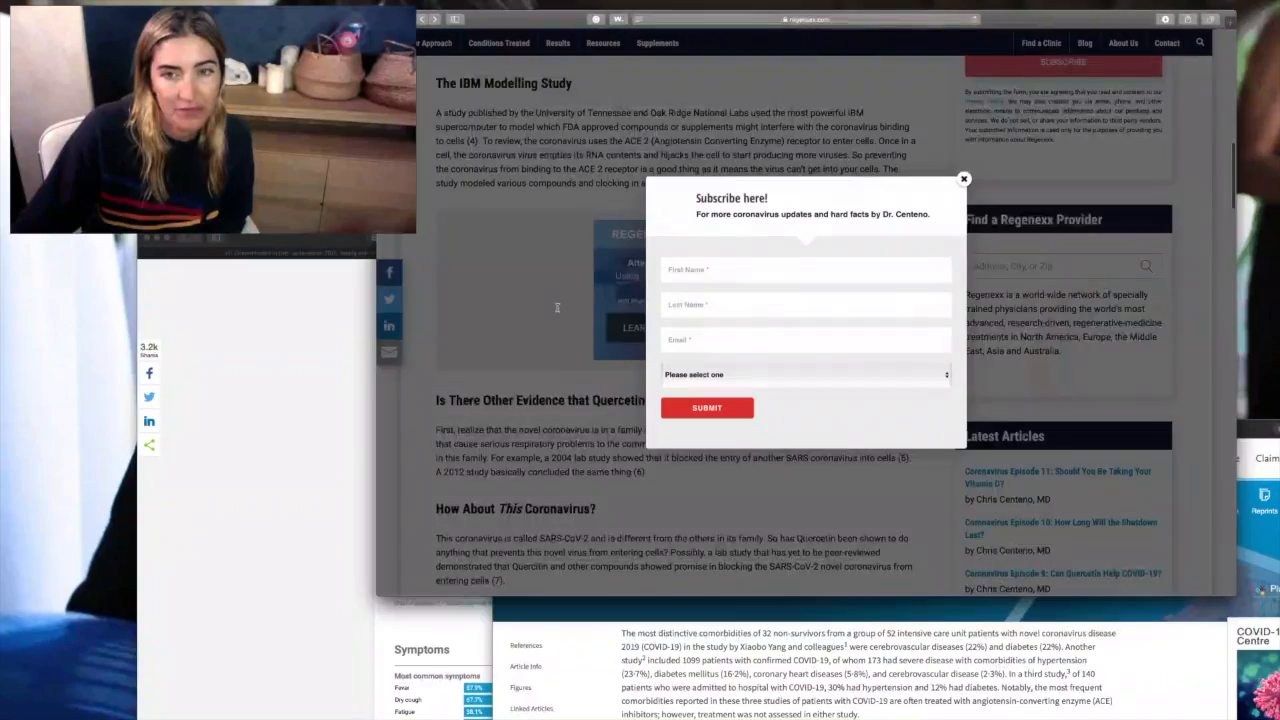
- Dismiss the subscribe pop-up and move down to the 'This Coronavirus' evidence and 'Are There Clinical Trials?' sections
click(964, 180)
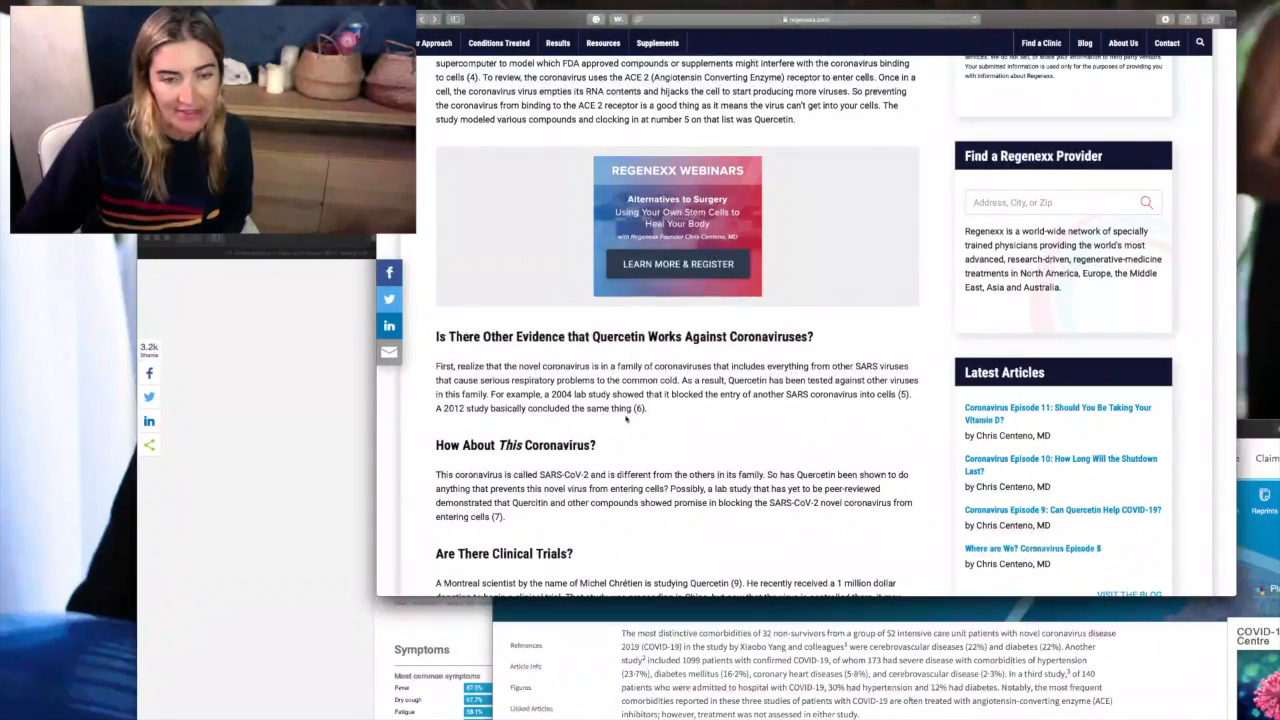
scroll(down, 3)
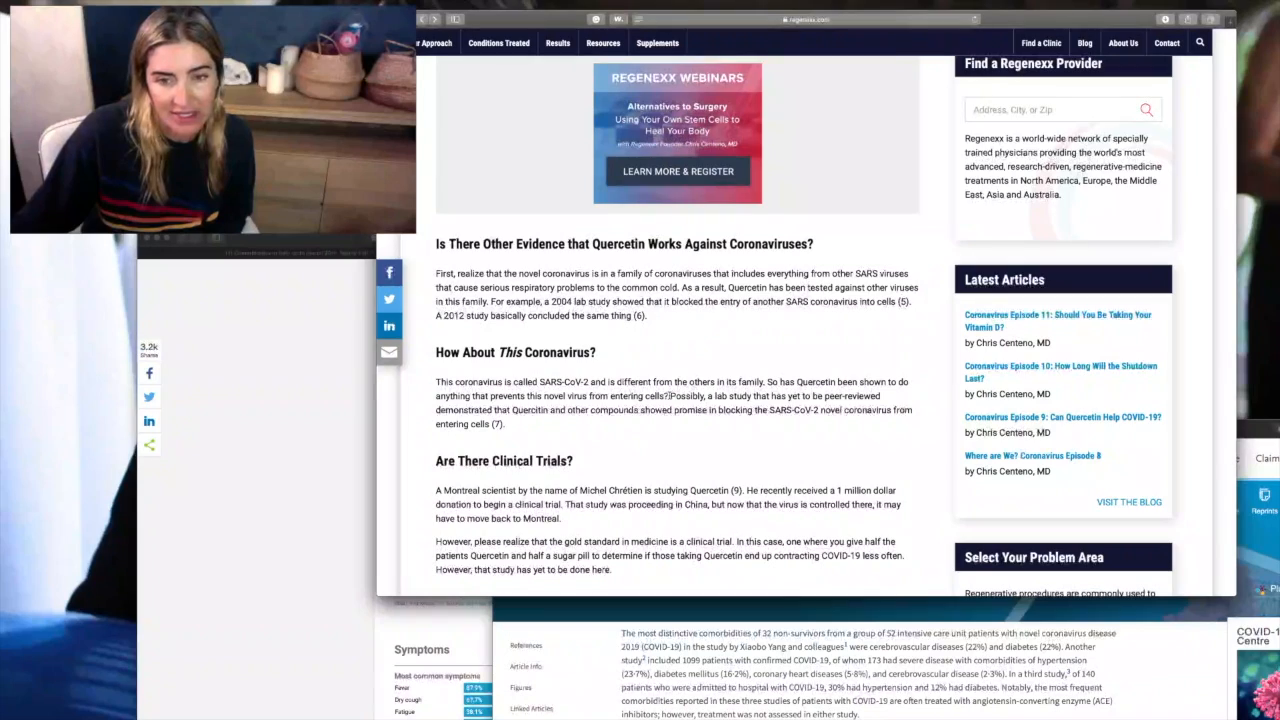
scroll(down, 3)
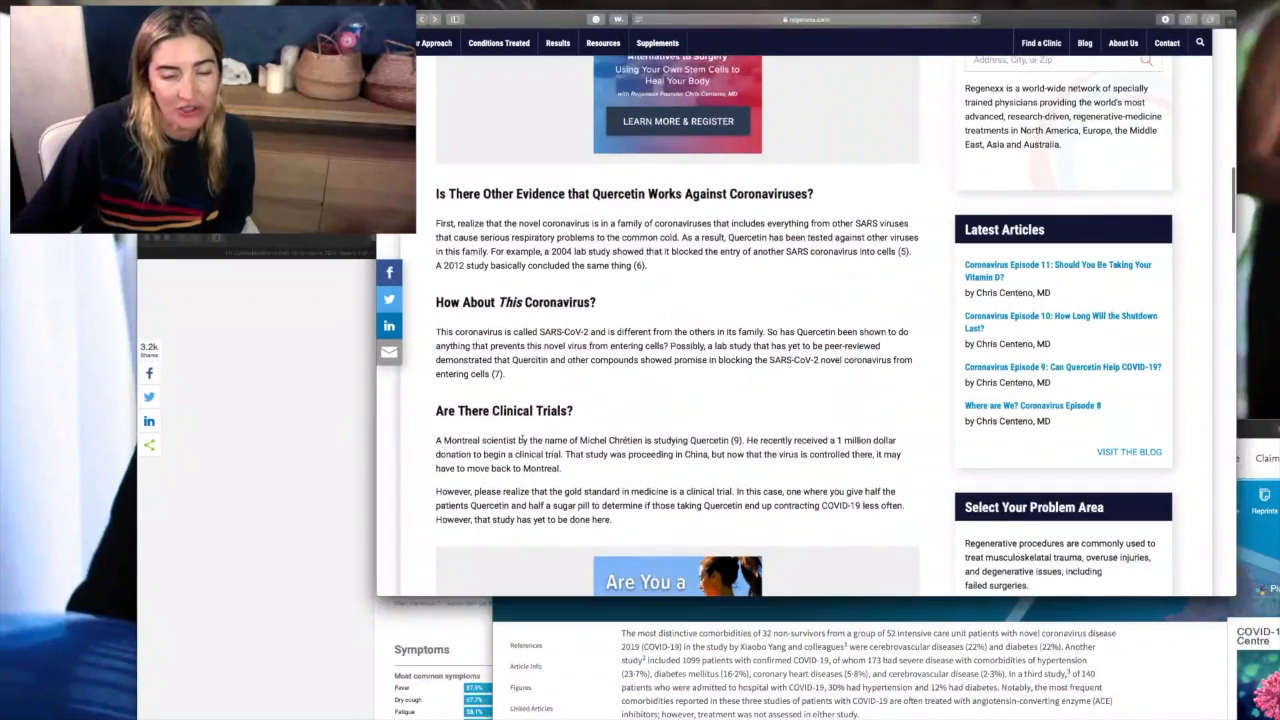
scroll(down, 3)
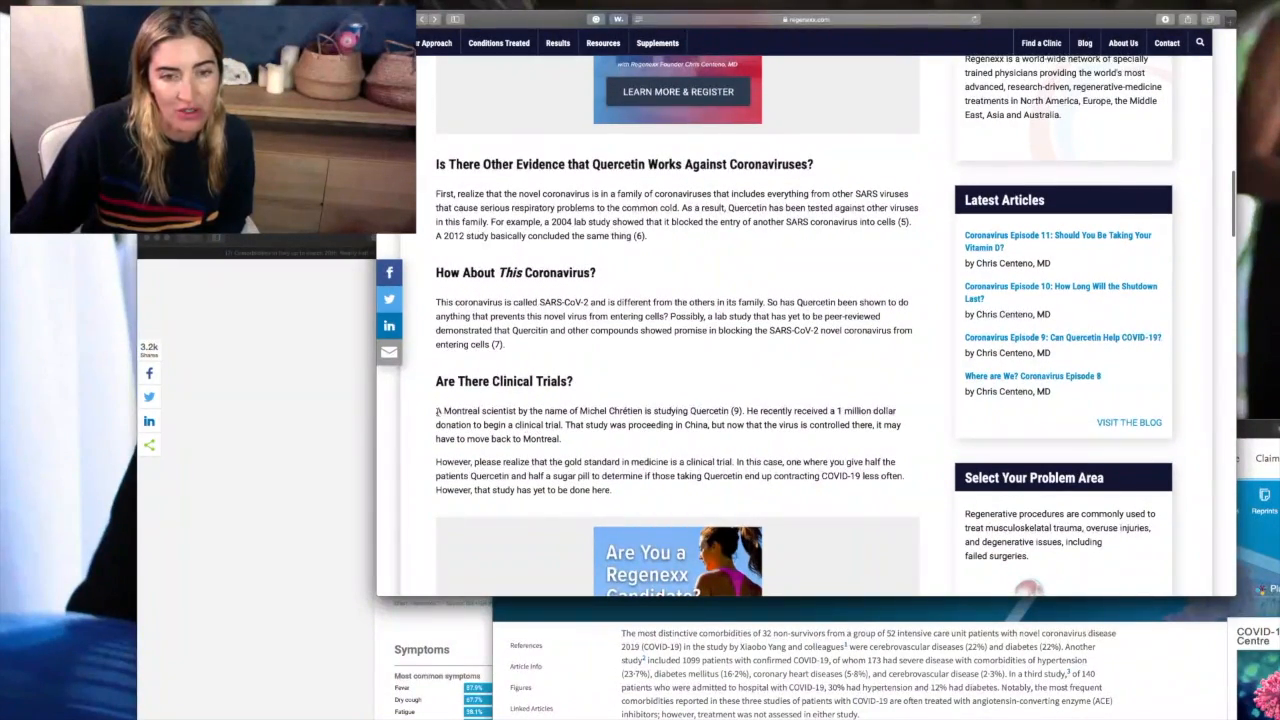
- Highlight the sentence on the Montreal scientist's quercetin study, then reach the Blood Pressure Medications and ACE2 section
drag(436, 410, 684, 424)
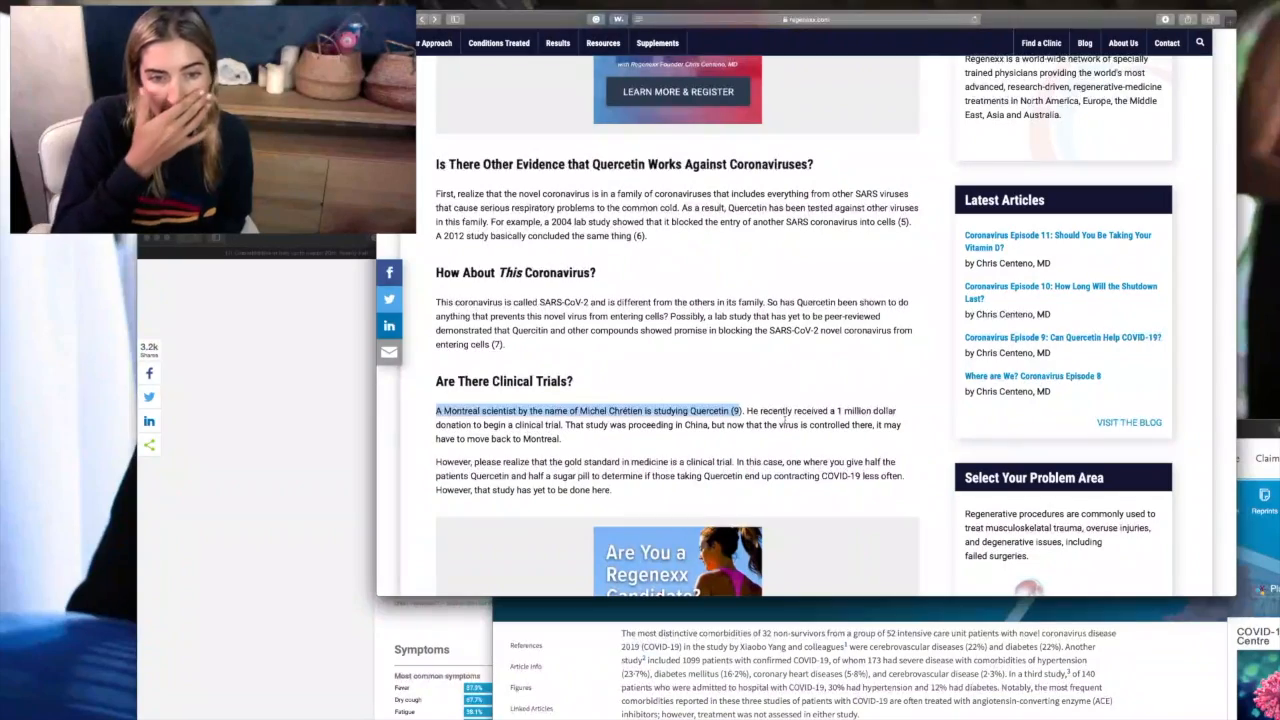
scroll(down, 3)
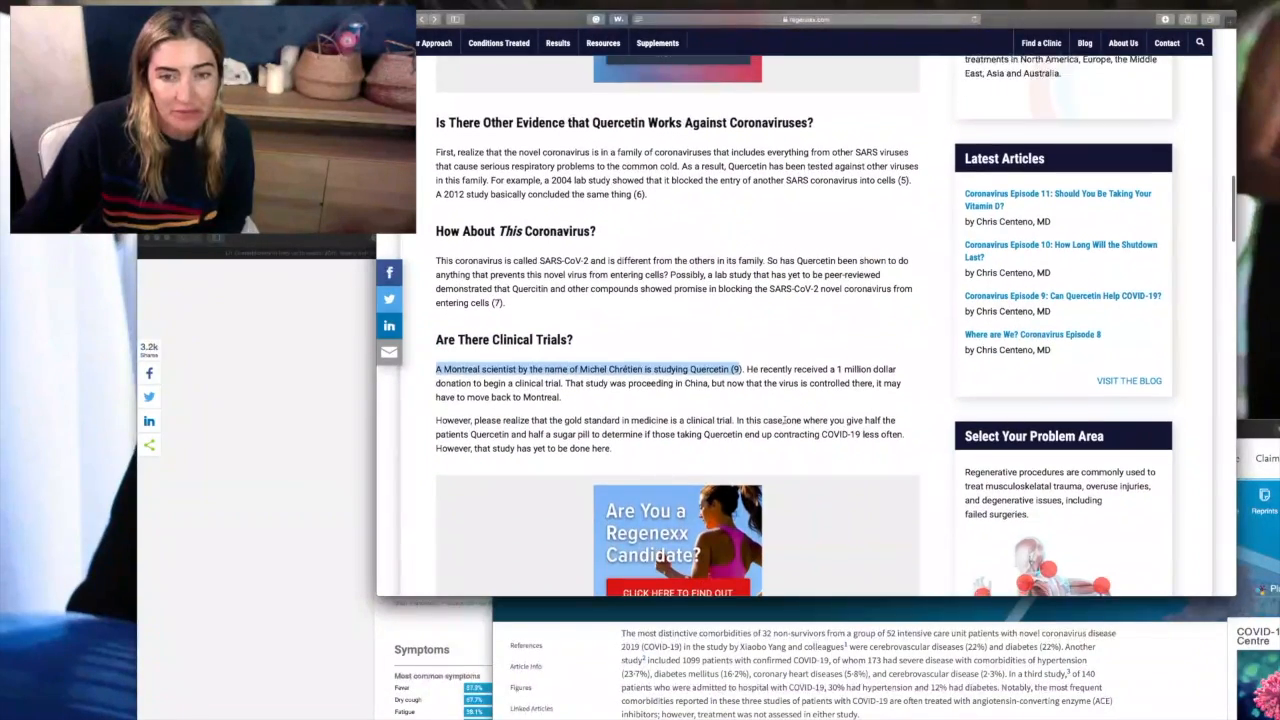
scroll(down, 3)
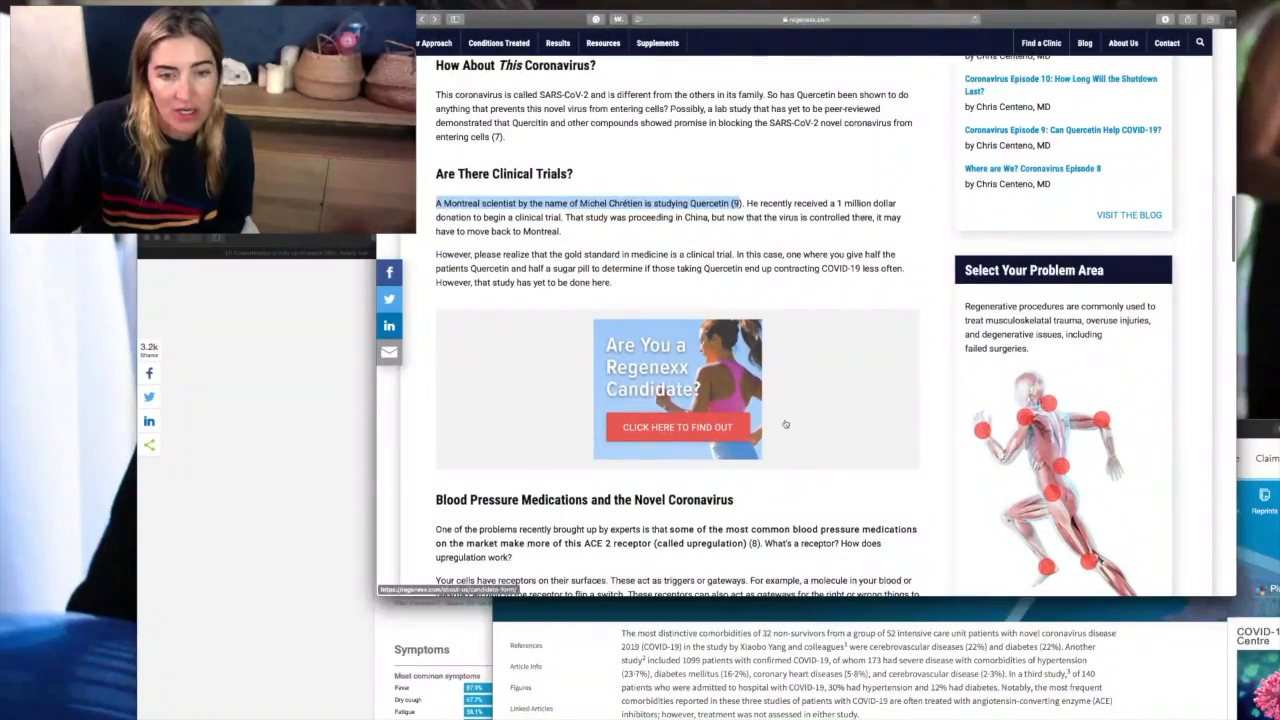
scroll(down, 3)
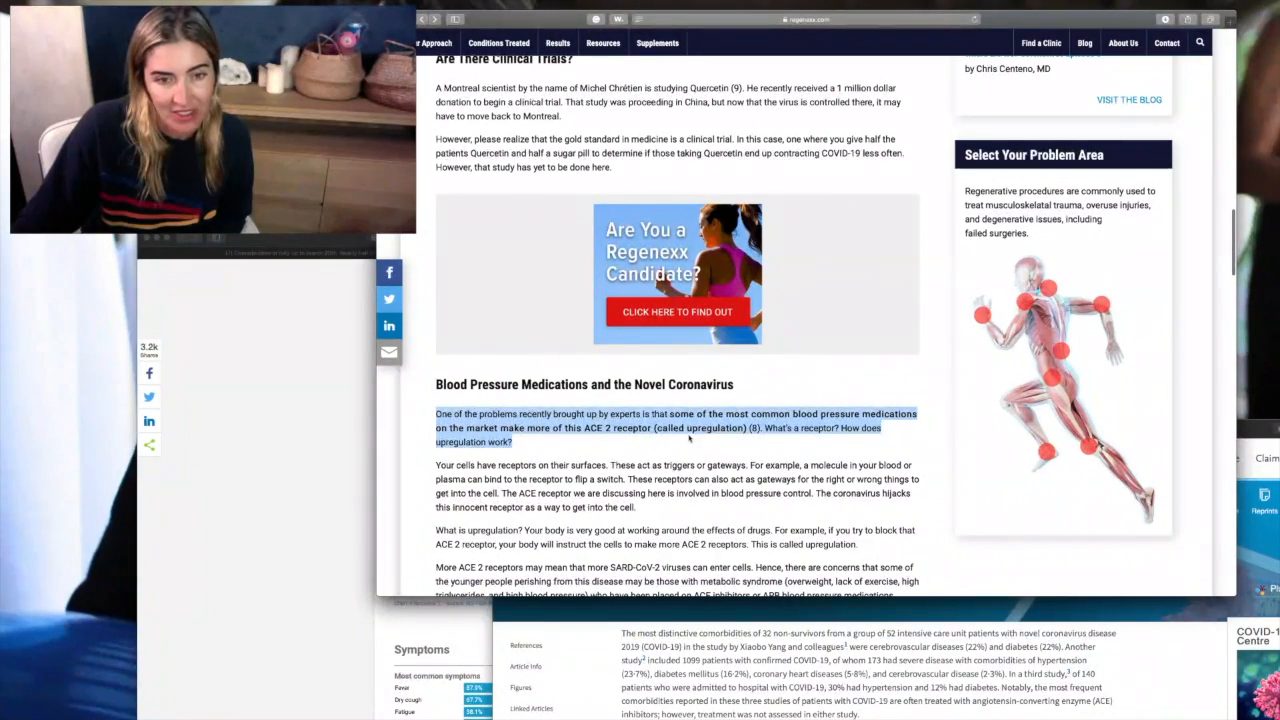
scroll(down, 3)
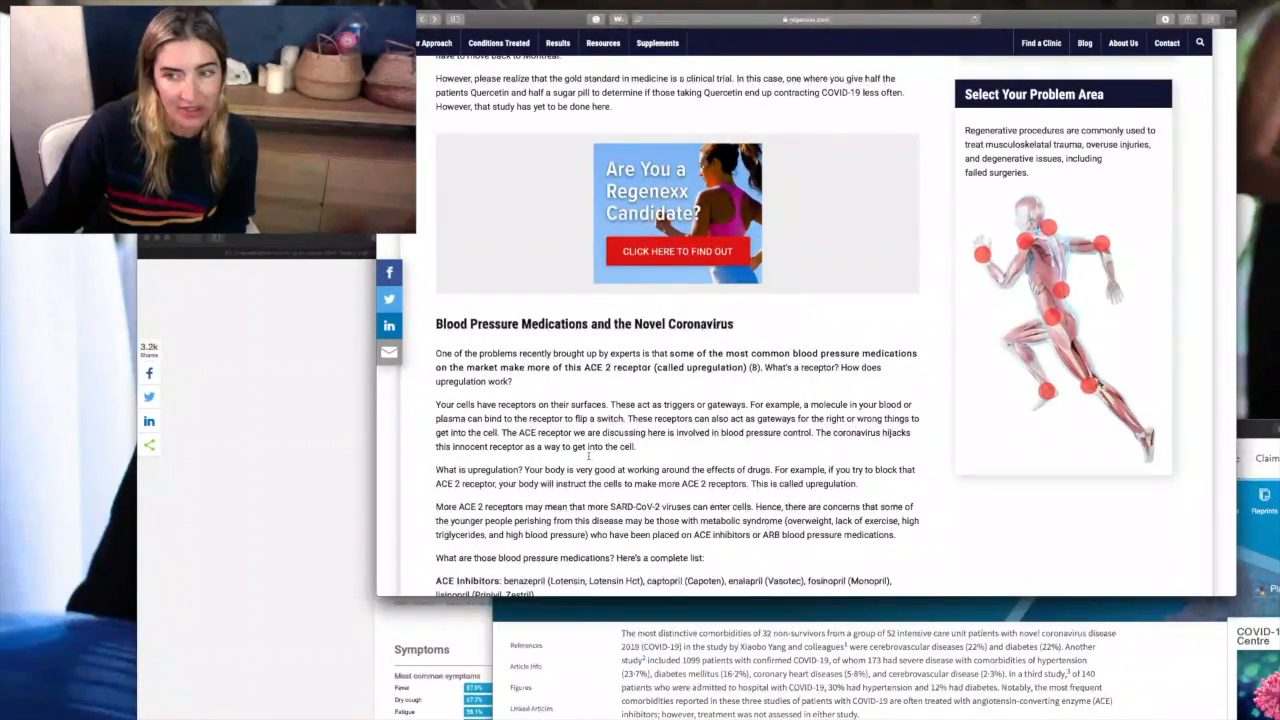
- Move past the ACE inhibitor and ARB lists, marking a passage, to the How to Take Quercetin section and references
scroll(down, 3)
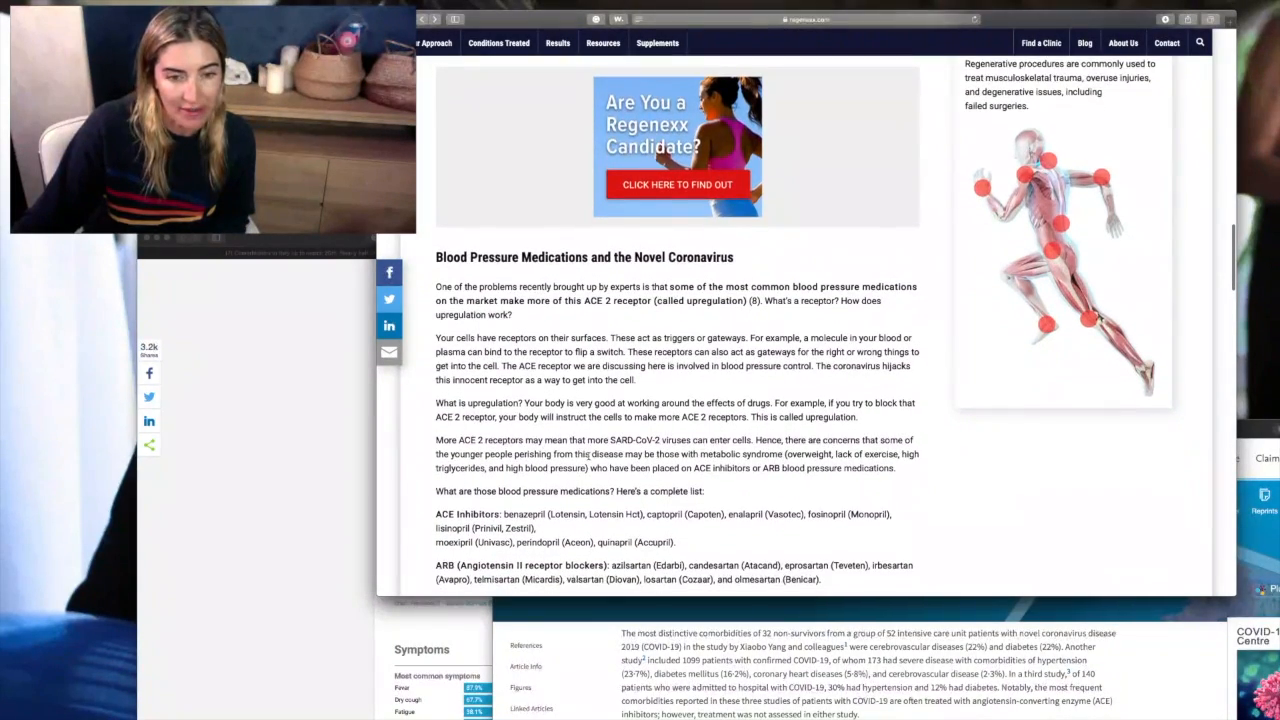
scroll(down, 3)
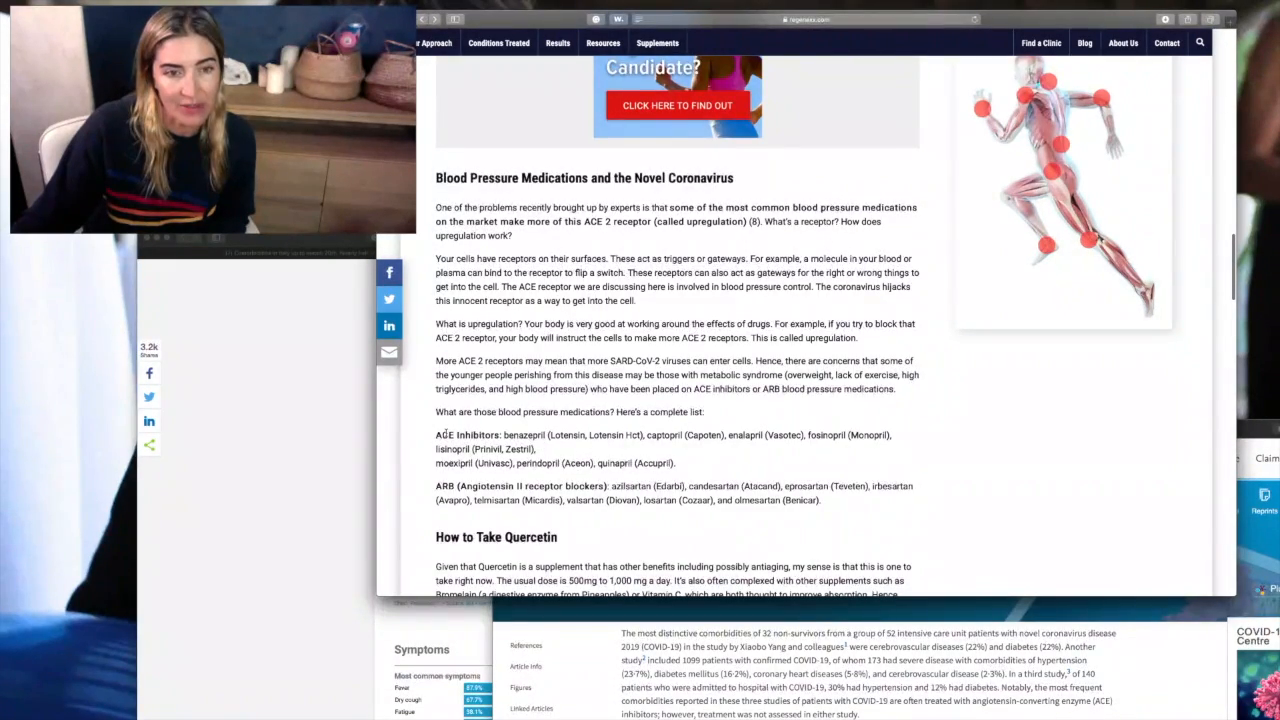
scroll(down, 3)
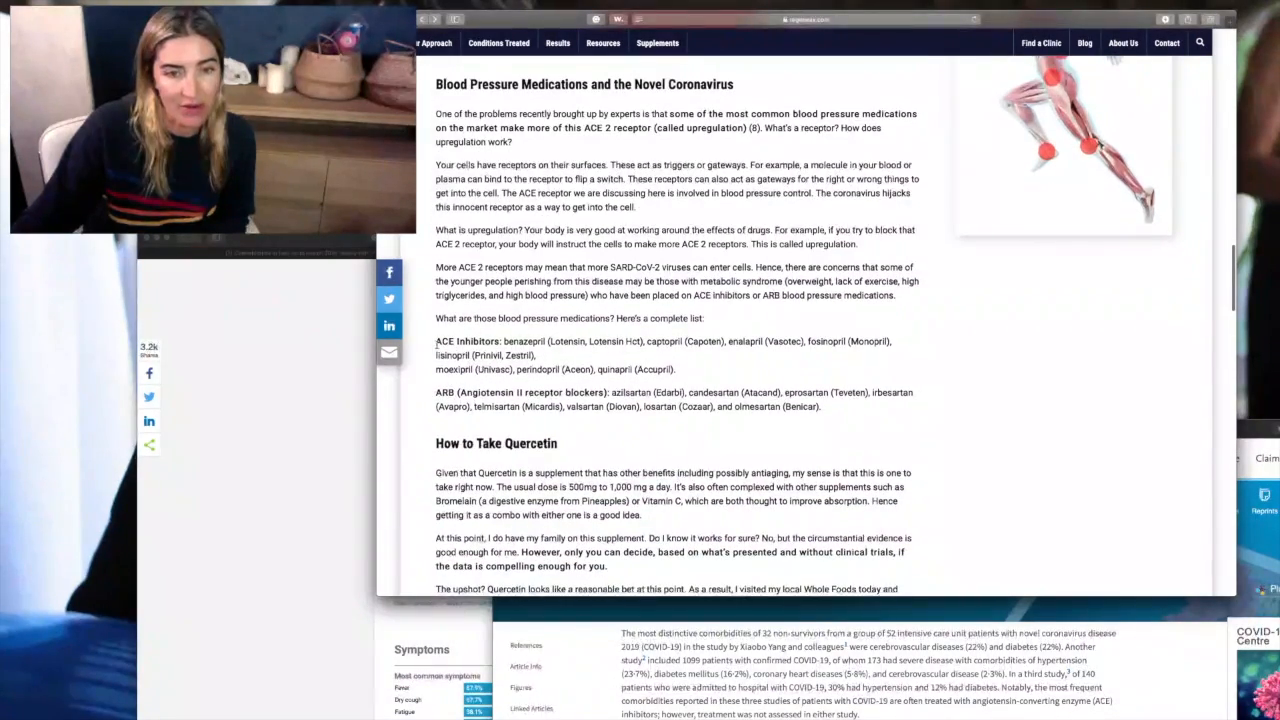
drag(436, 340, 820, 408)
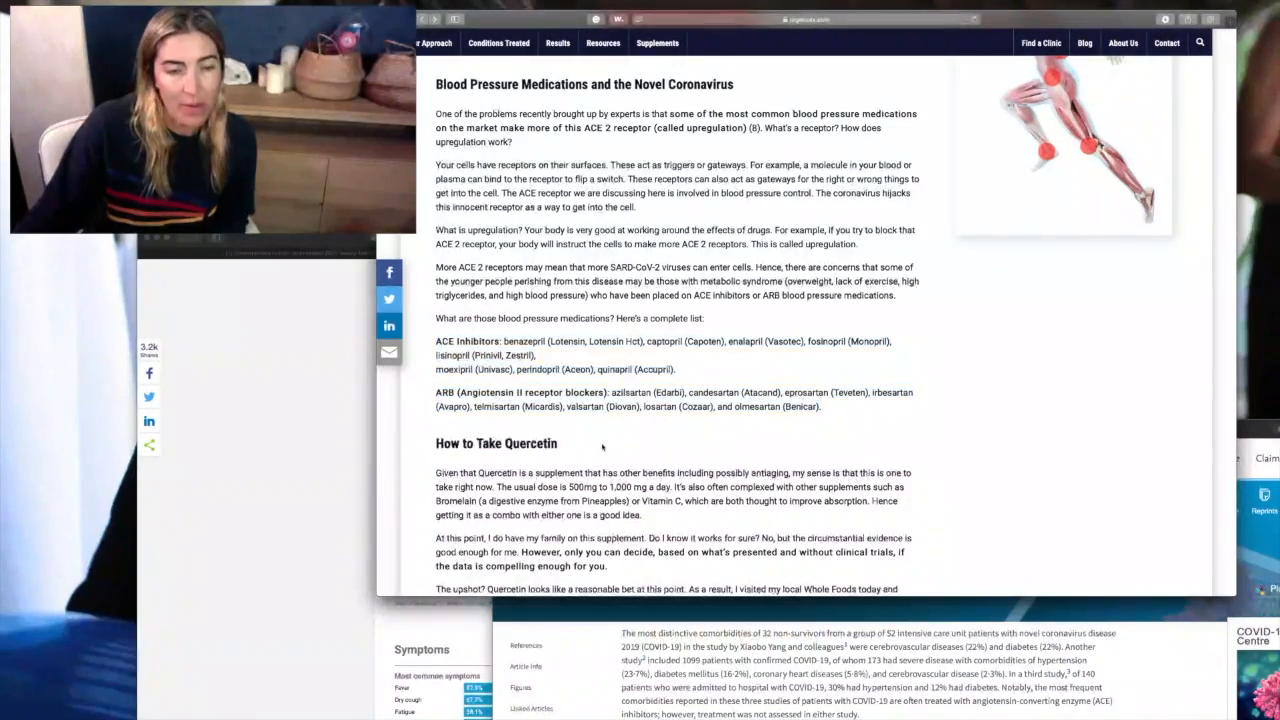
scroll(down, 3)
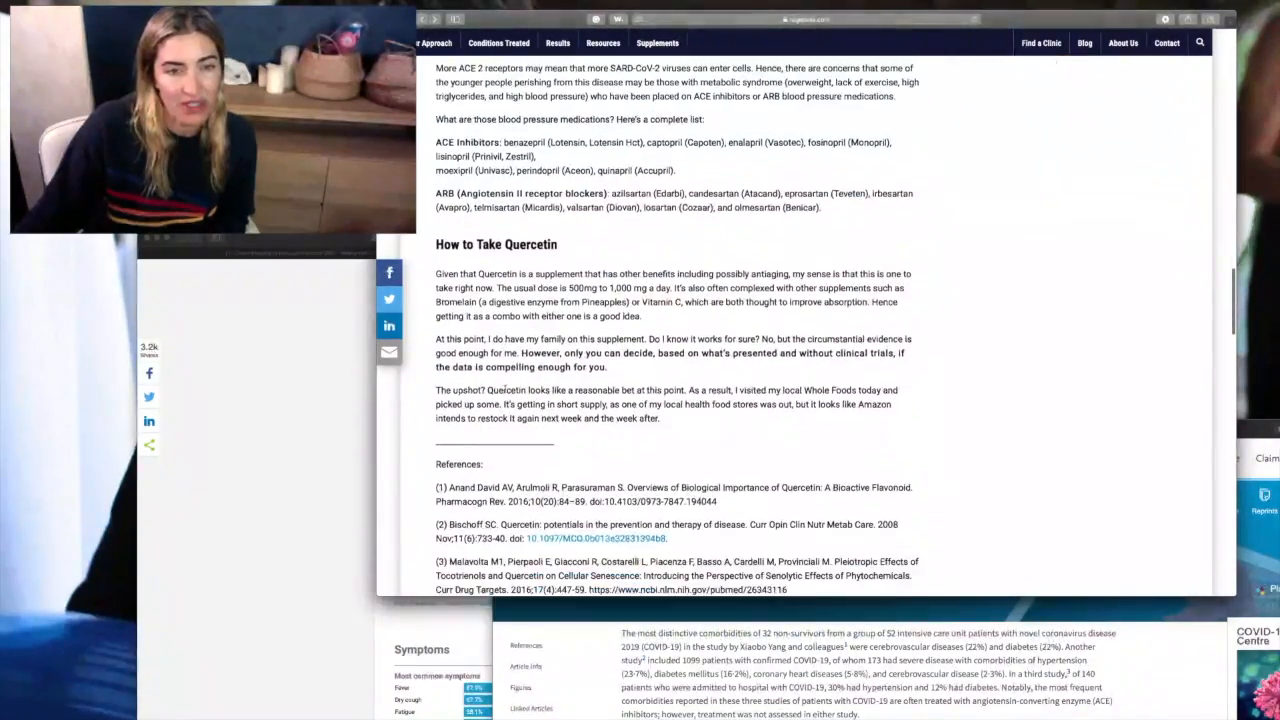